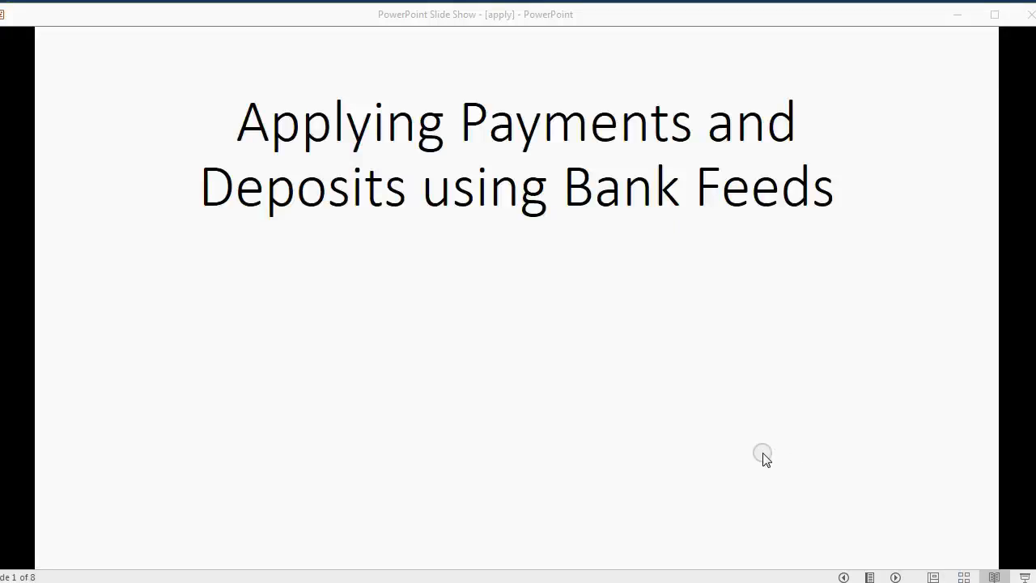
mouse_move(895, 577)
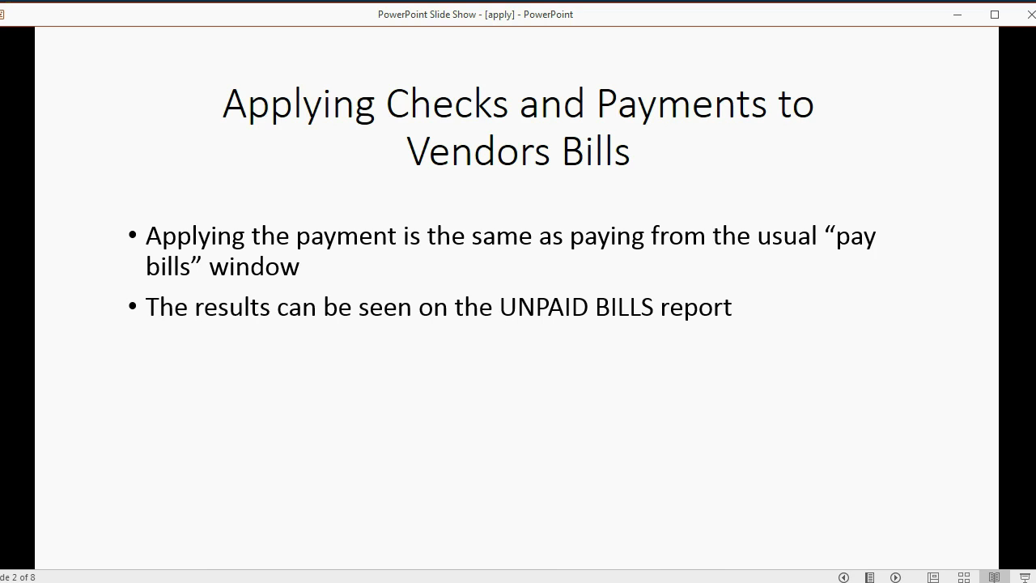
- Advance the slide show to the slide on applying checks and payments to vendor bills
key("right")
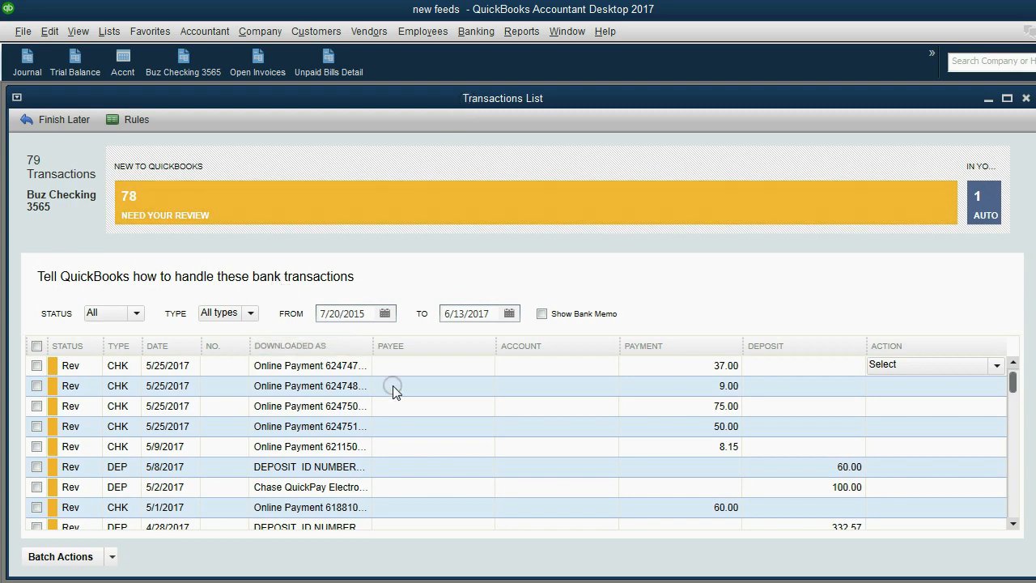
- Choose Select Bills to Mark as Paid for the 75.00 bank payment dated 5/25/2017
left_click(680, 406)
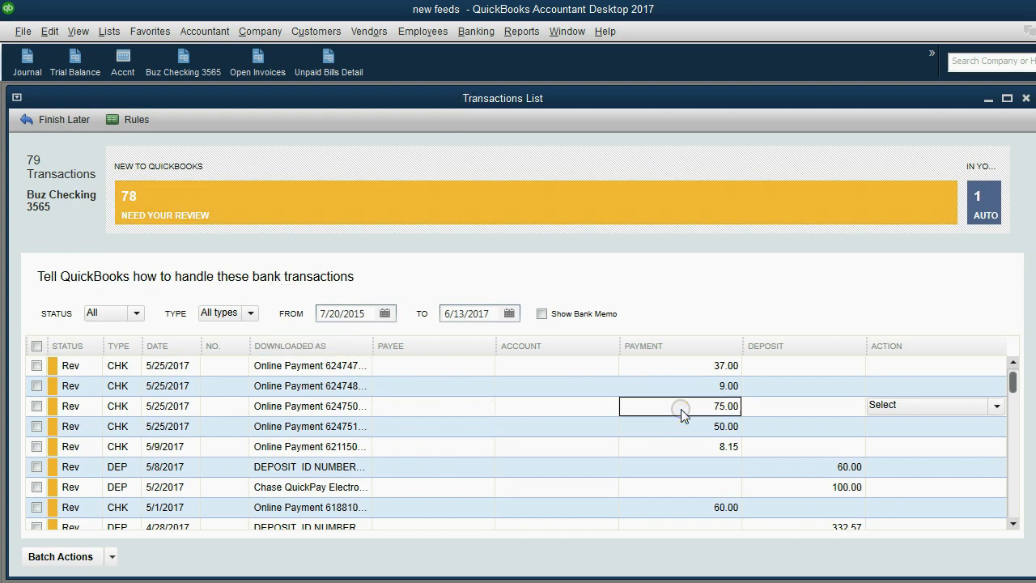
mouse_move(160, 420)
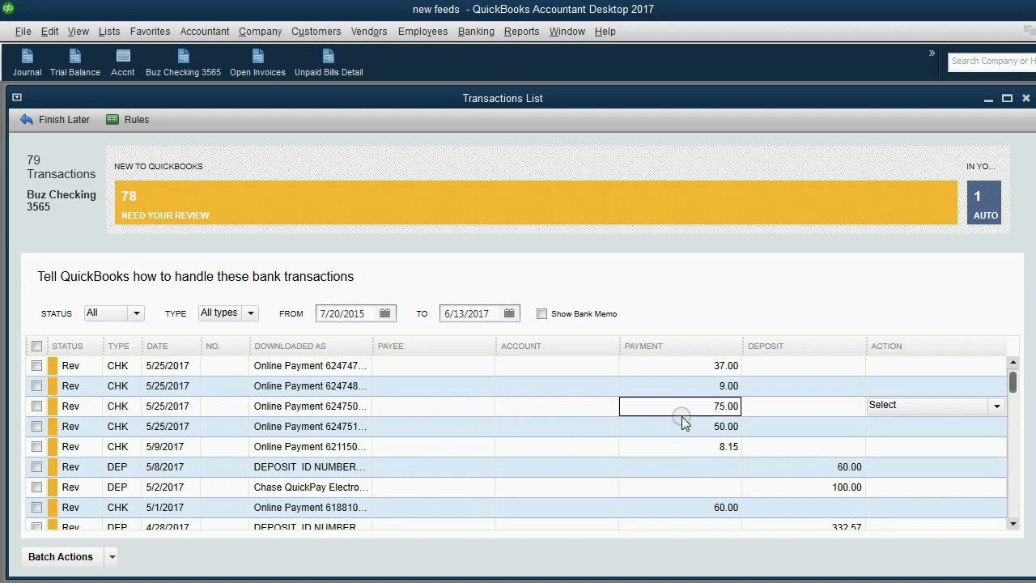
mouse_move(708, 414)
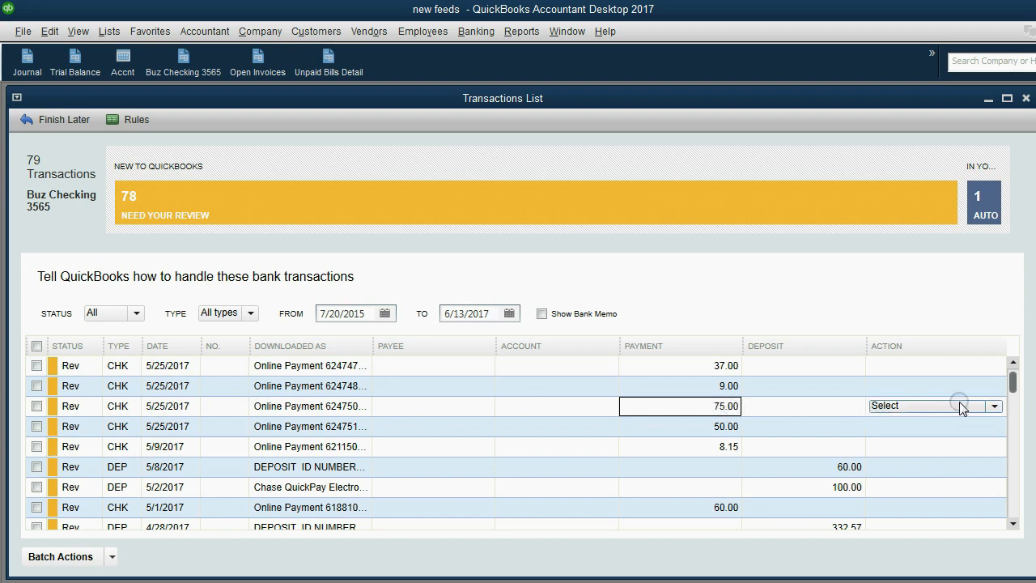
mouse_move(994, 406)
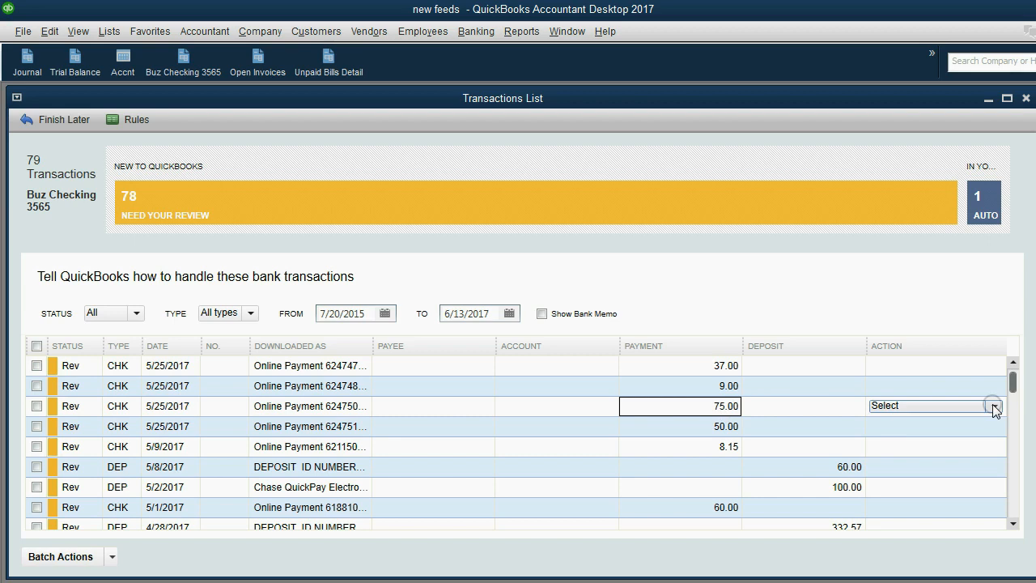
left_click(994, 405)
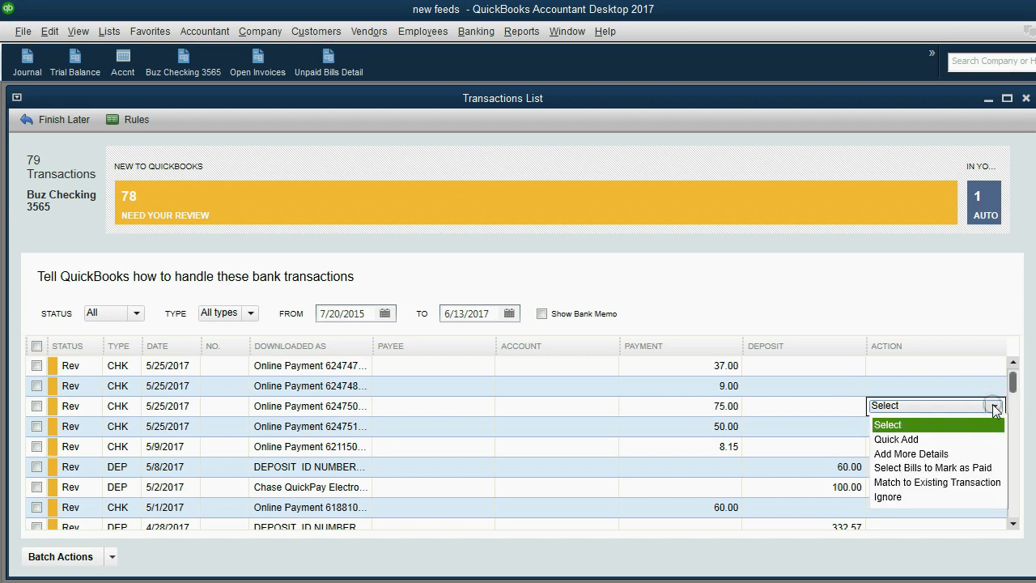
mouse_move(931, 468)
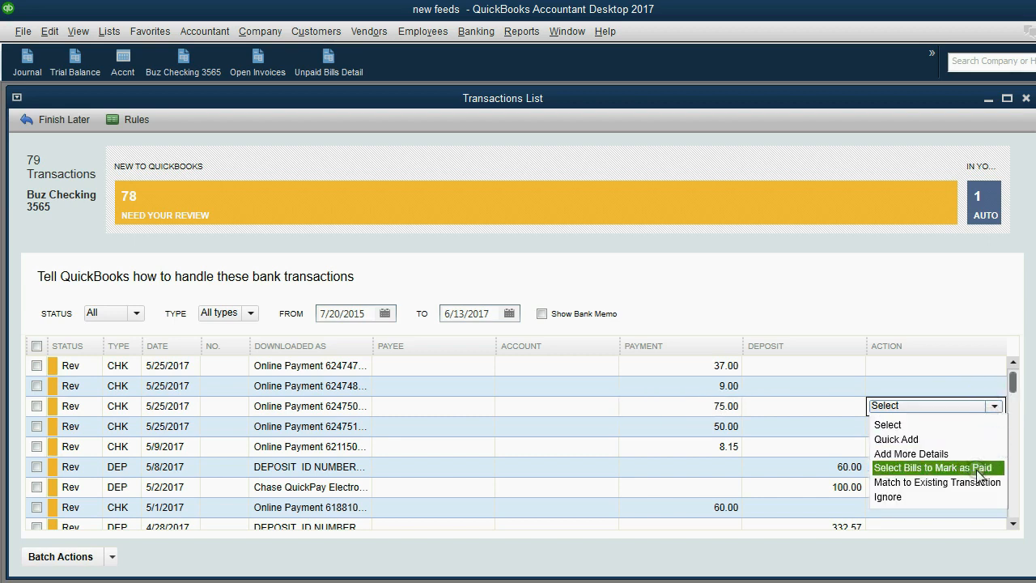
left_click(933, 467)
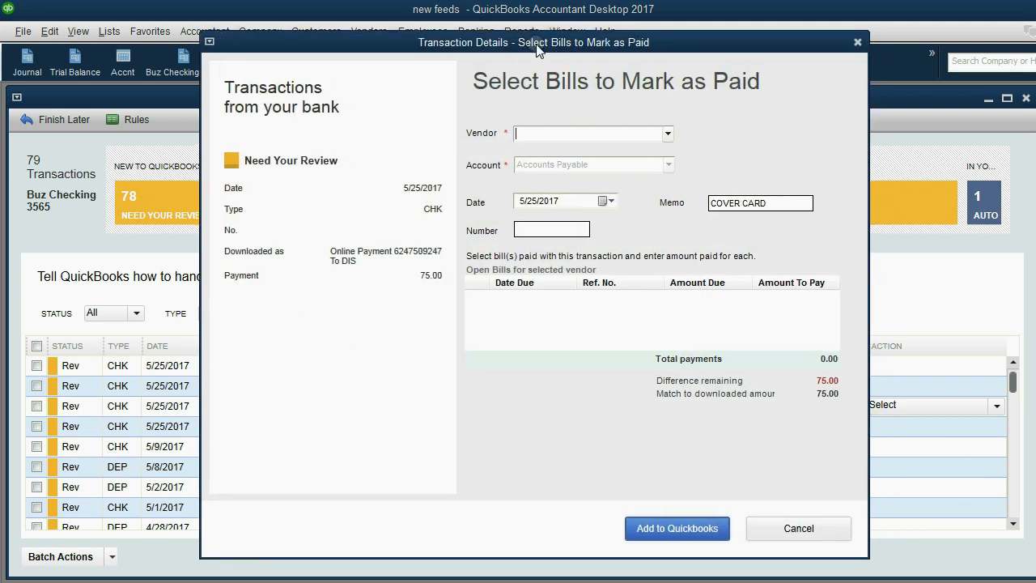
- Set the vendor to FED EX and apply the payment to bills 001001 (25.00) and 112112 (50.00)
left_click(667, 133)
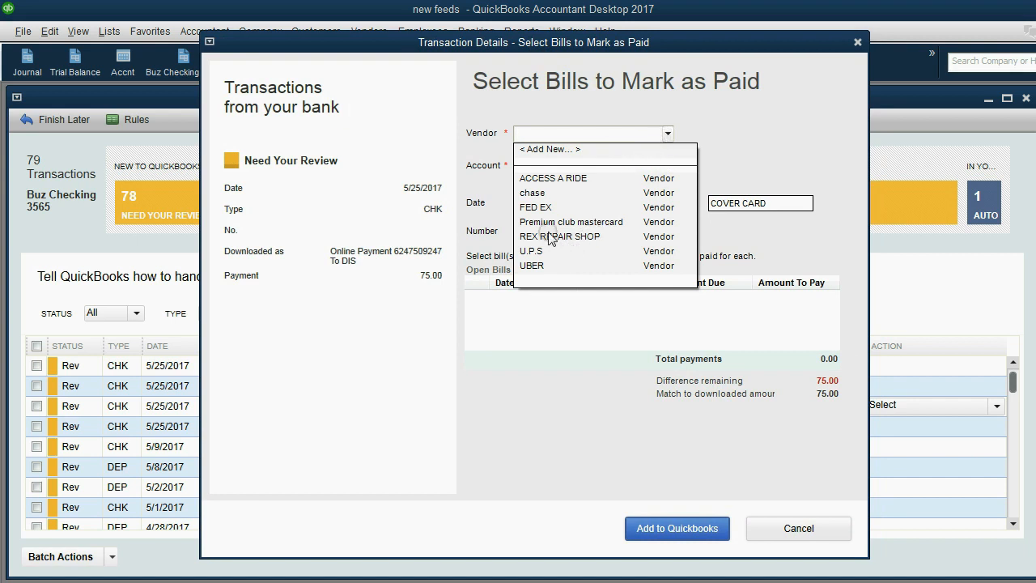
left_click(536, 207)
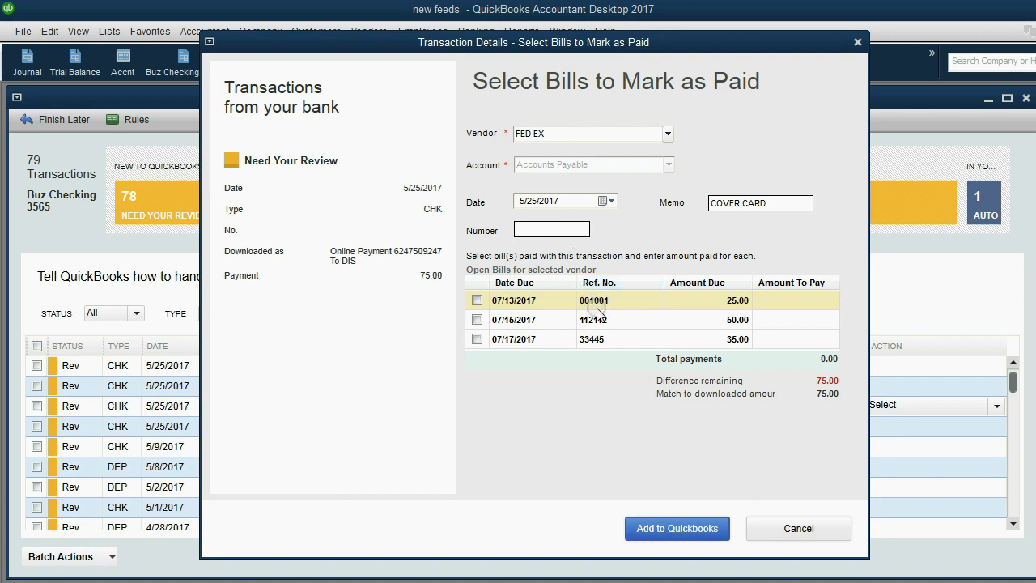
mouse_move(595, 322)
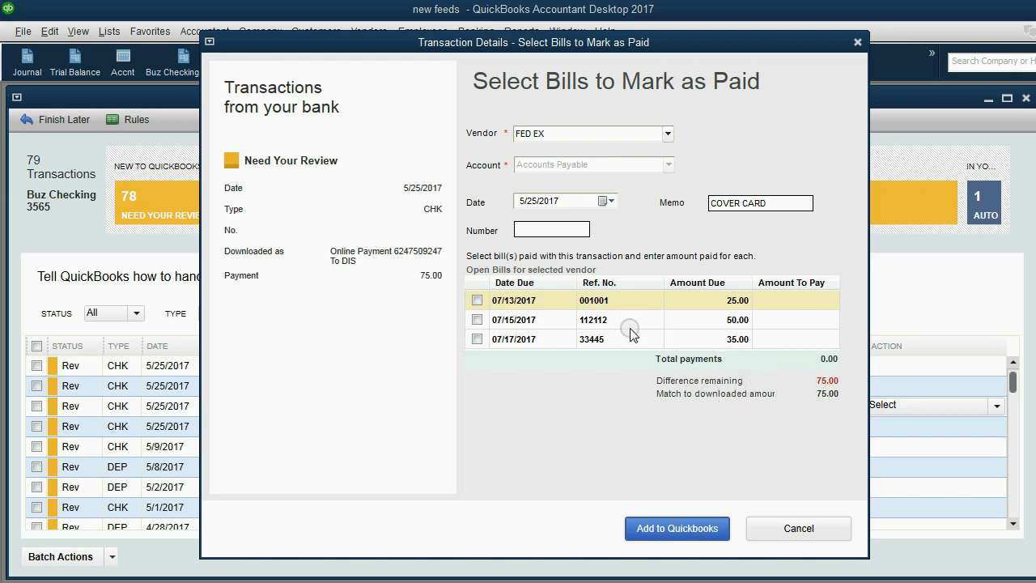
mouse_move(591, 322)
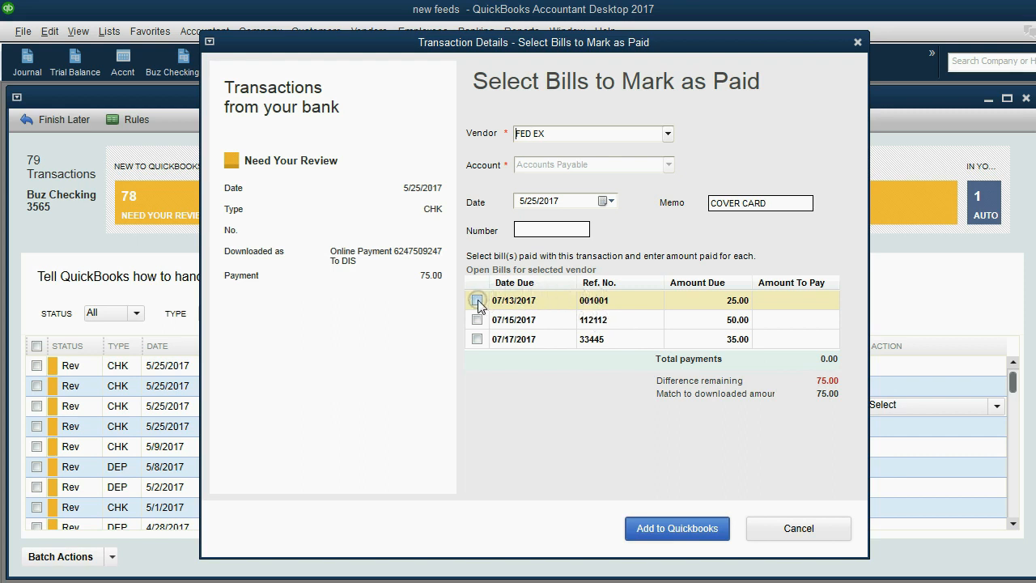
left_click(477, 300)
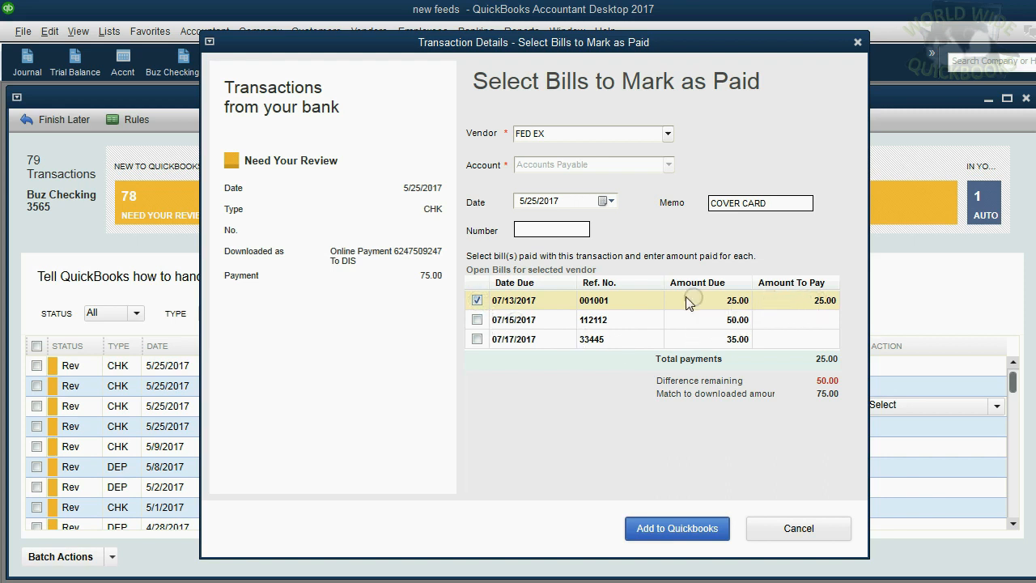
mouse_move(771, 381)
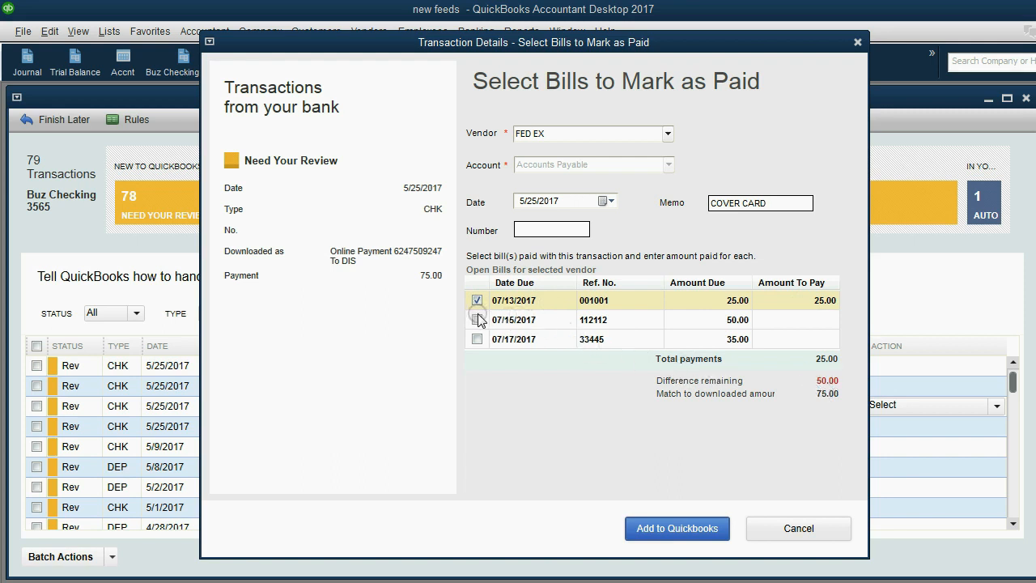
left_click(477, 319)
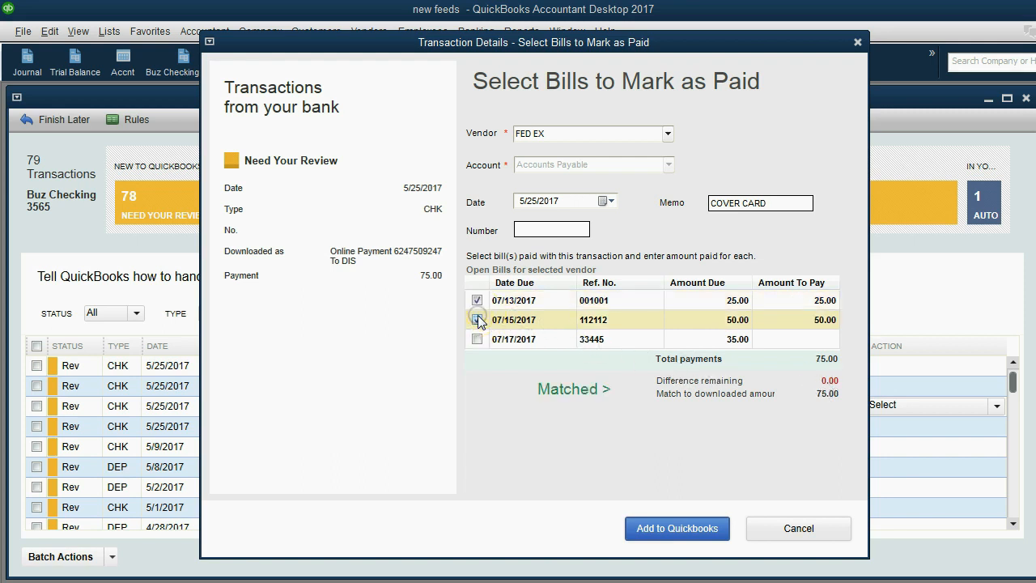
left_click(477, 319)
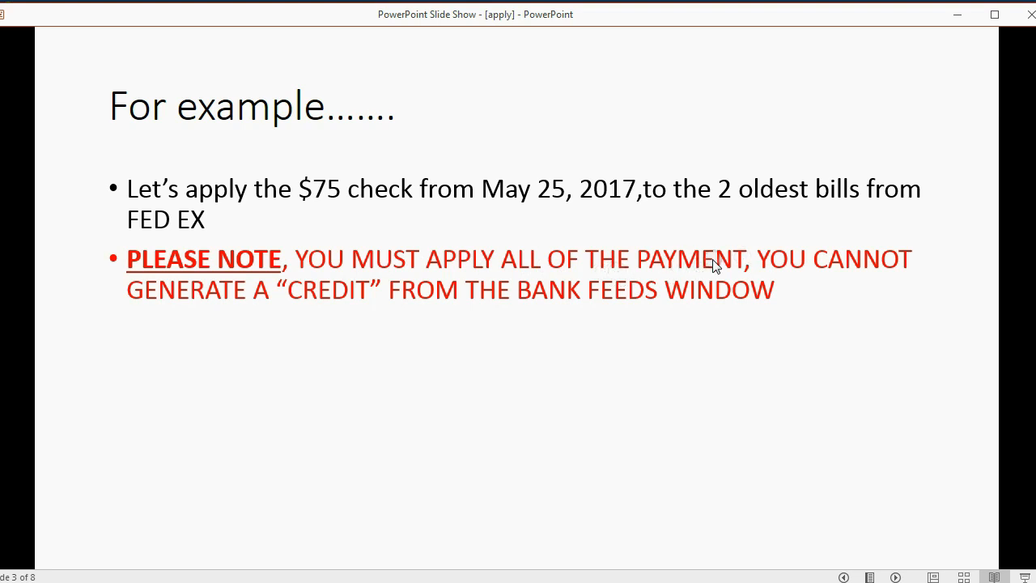
mouse_move(548, 295)
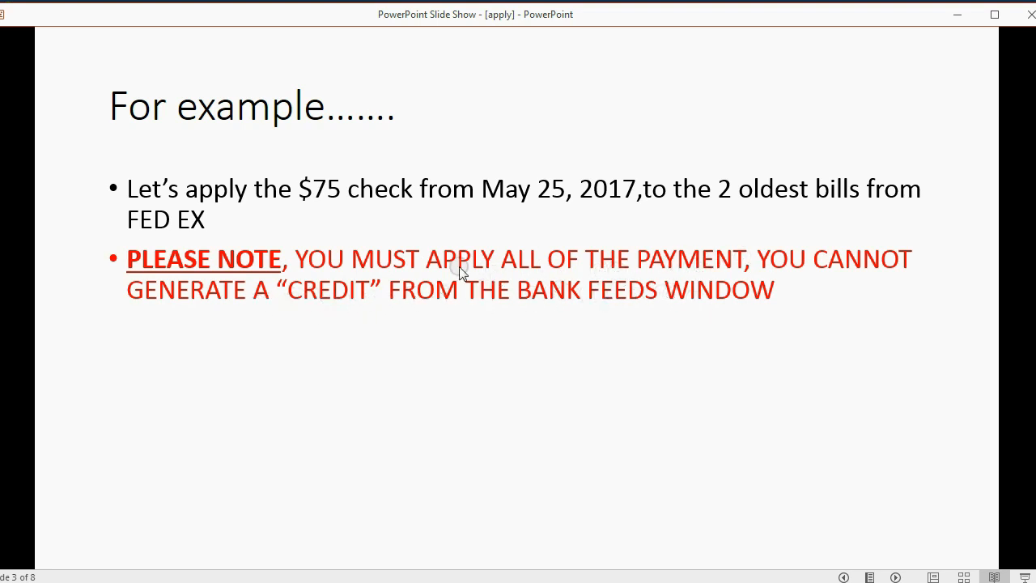
mouse_move(327, 199)
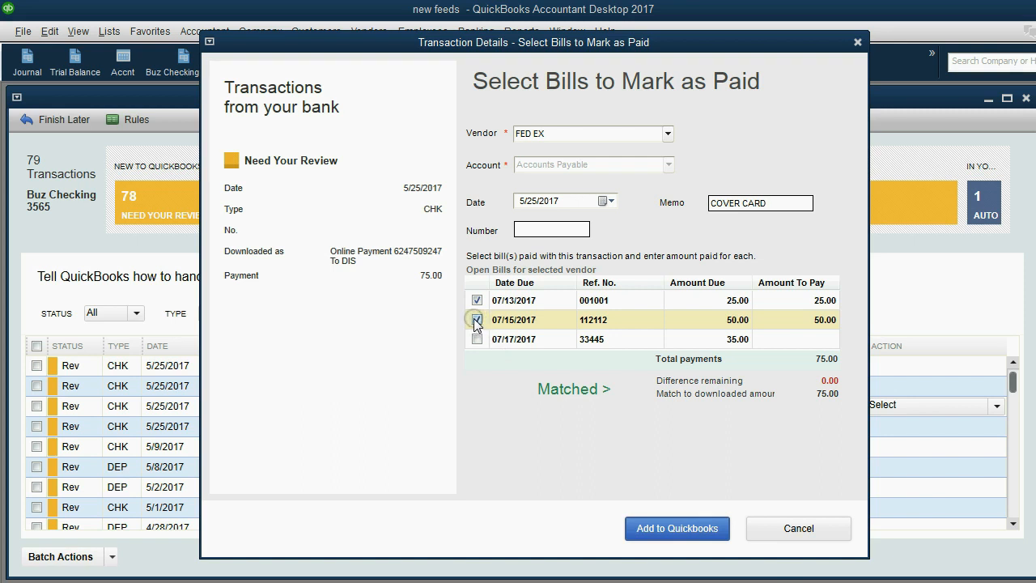
- Remove bill 112112 and attempt to record, dismissing the amount-mismatch warning
left_click(477, 319)
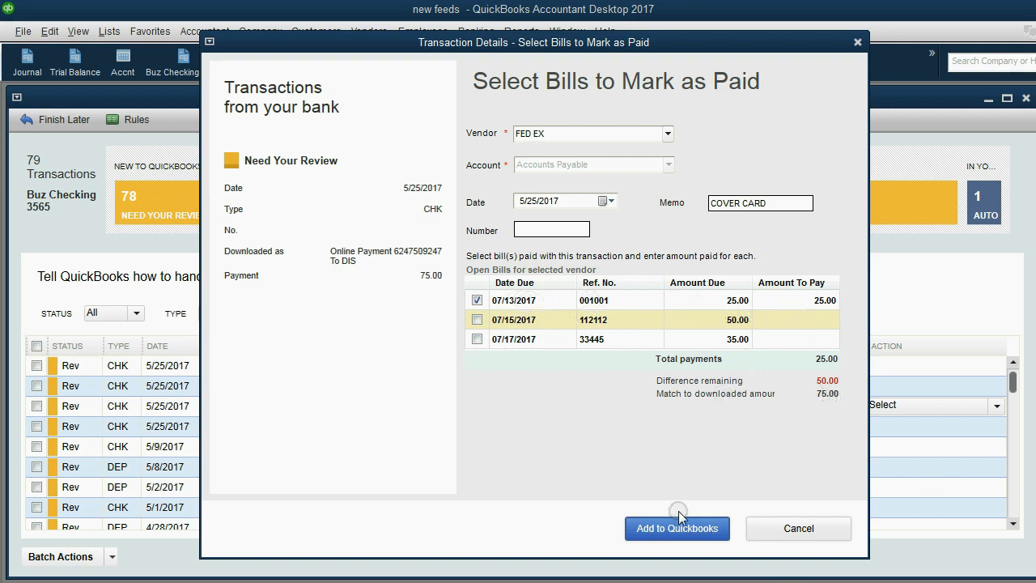
left_click(677, 527)
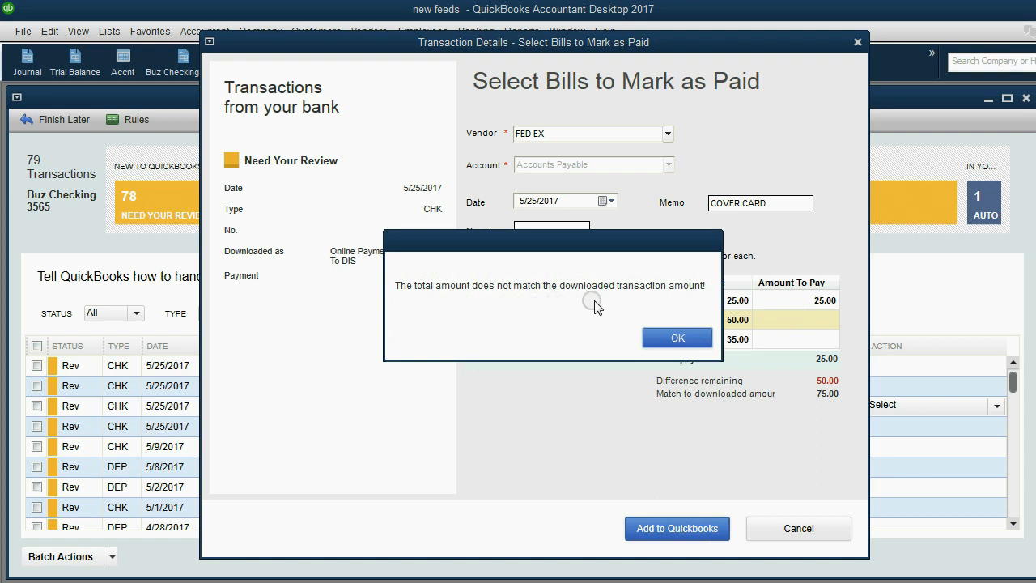
mouse_move(518, 300)
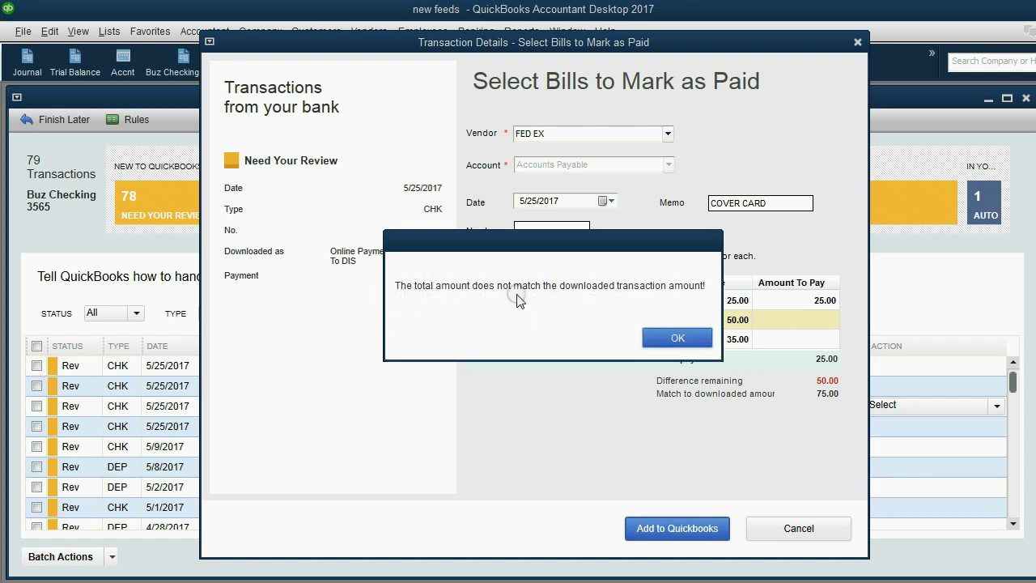
mouse_move(676, 297)
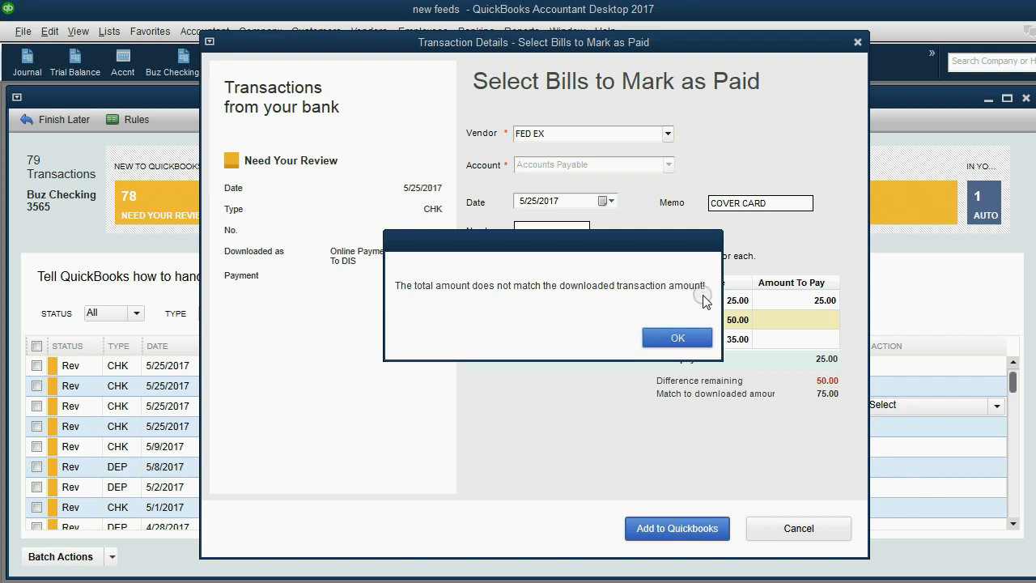
left_click(676, 338)
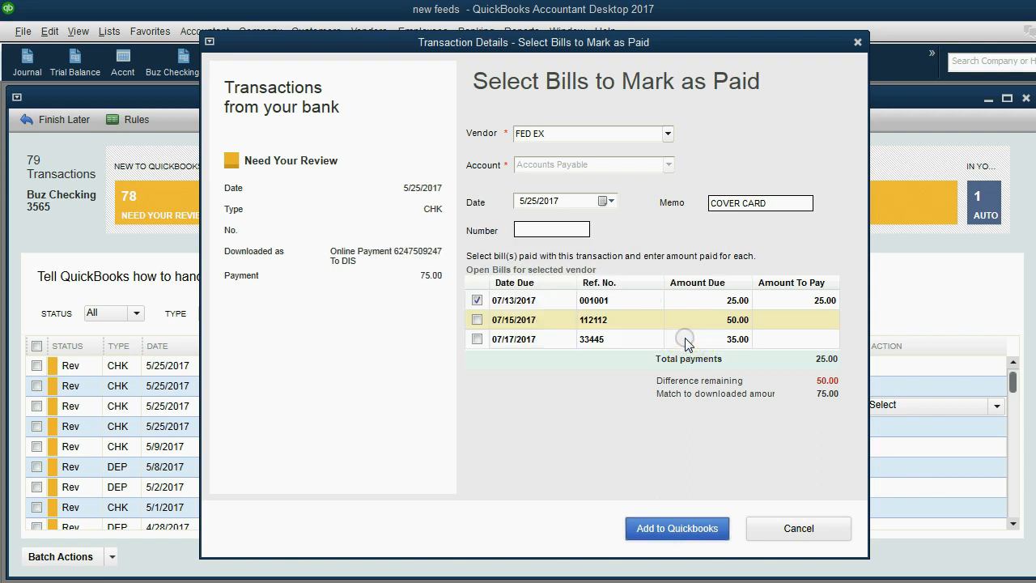
mouse_move(603, 332)
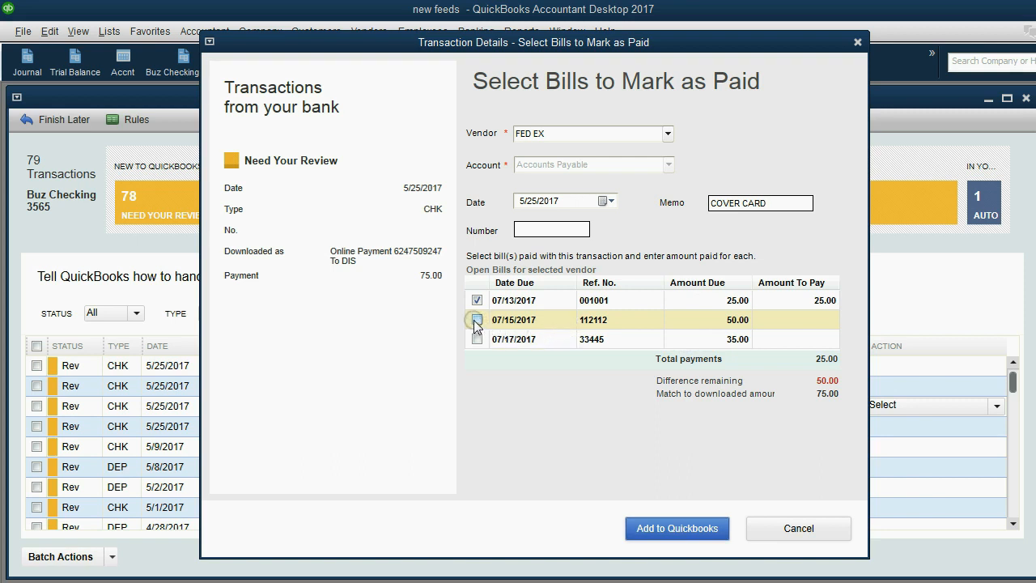
- Re-apply bill 112112 so the 75.00 FED EX payment shows Matched again
left_click(476, 319)
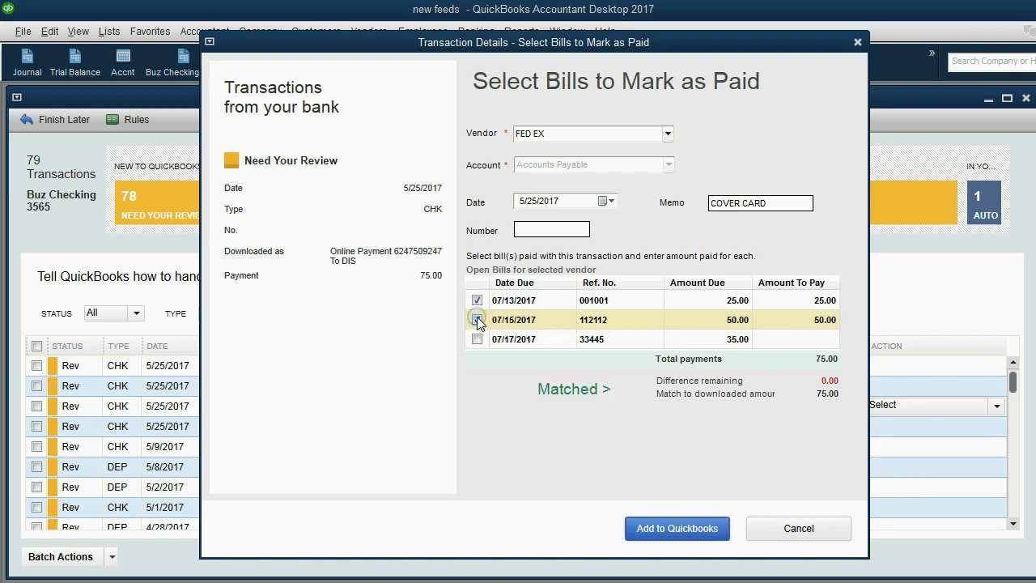
left_click(477, 319)
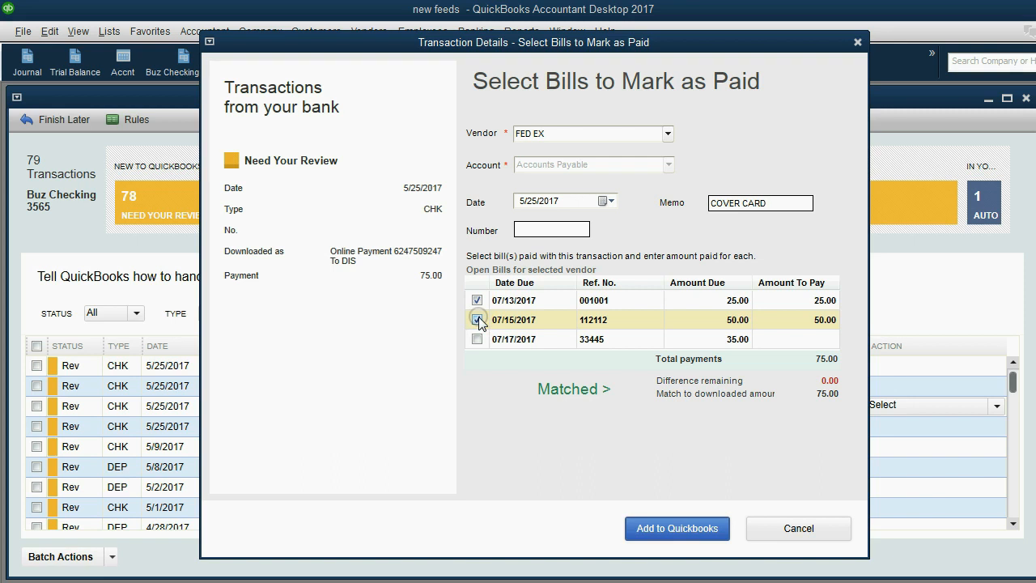
left_click(477, 319)
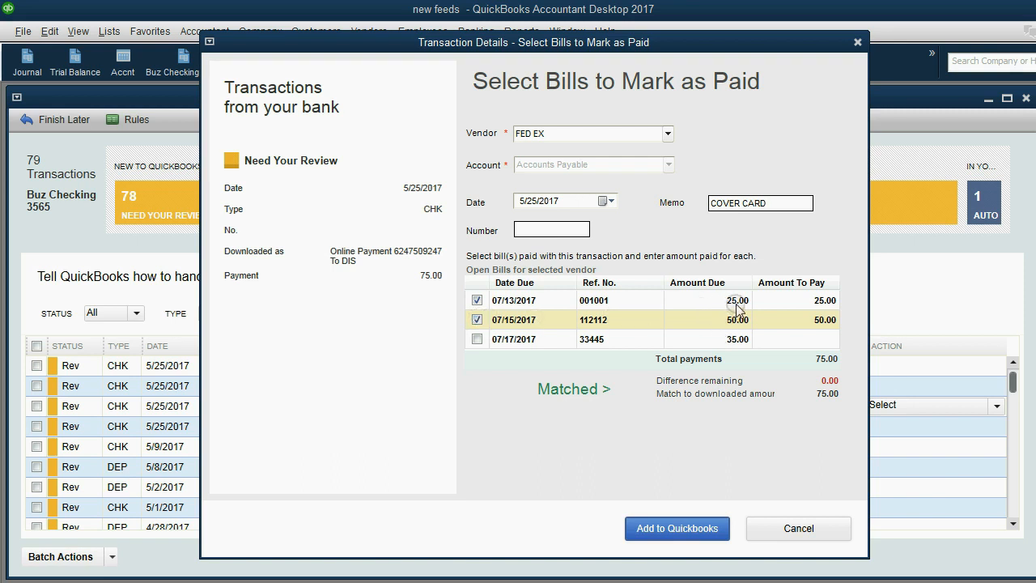
mouse_move(627, 164)
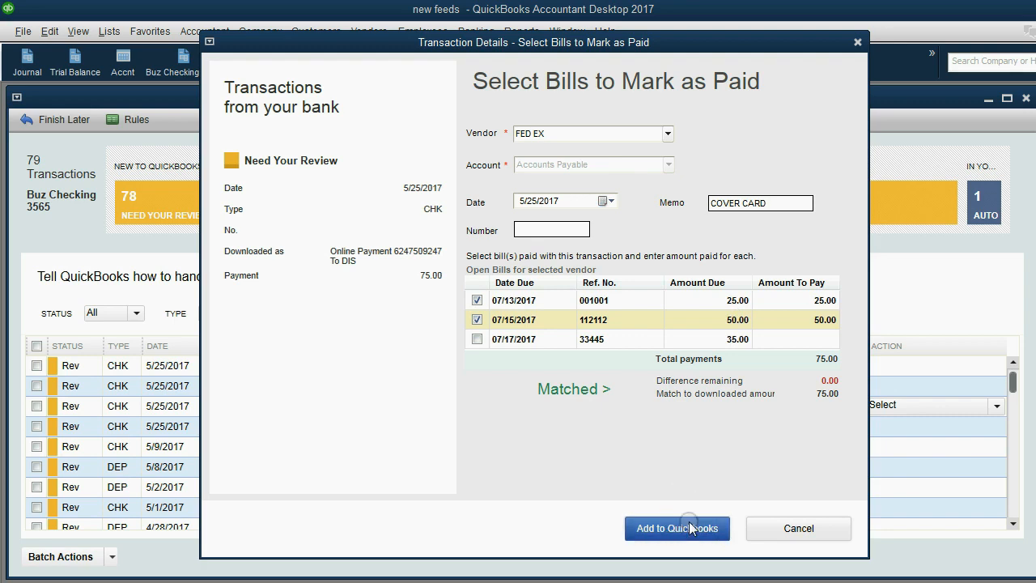
- Add the matched 75.00 FED EX payment to QuickBooks and accept the payee rename rule
left_click(676, 528)
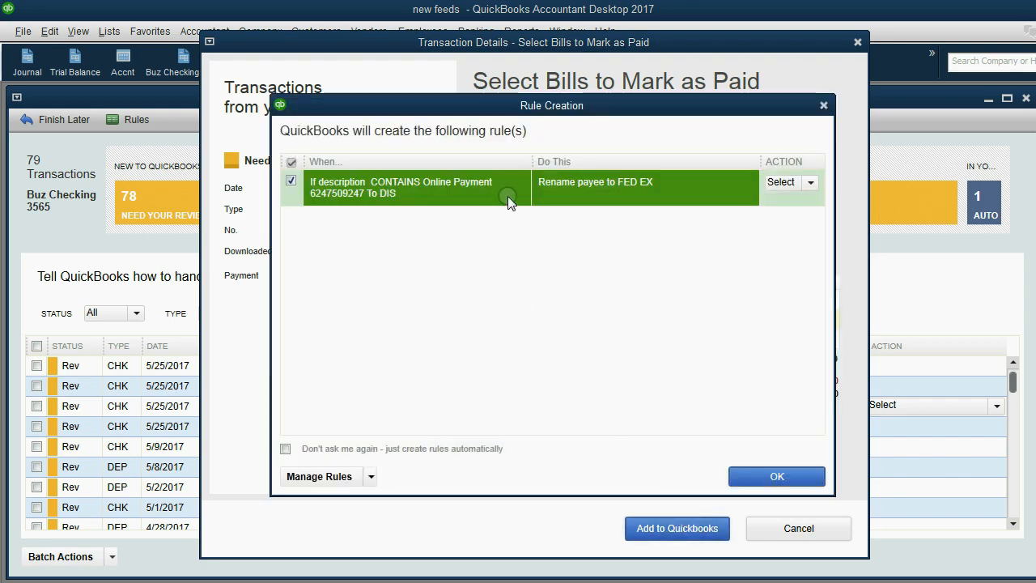
mouse_move(525, 178)
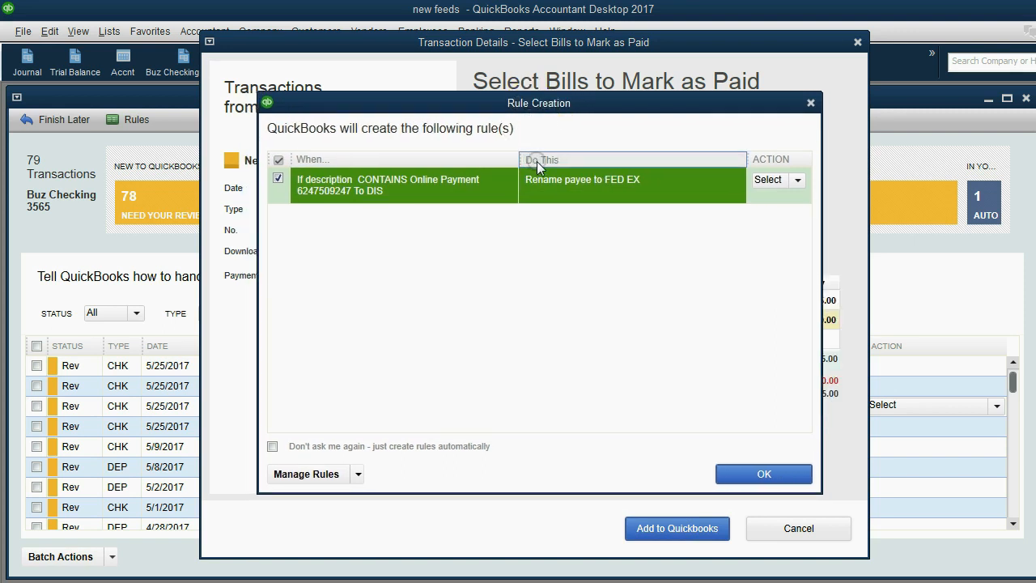
mouse_move(344, 194)
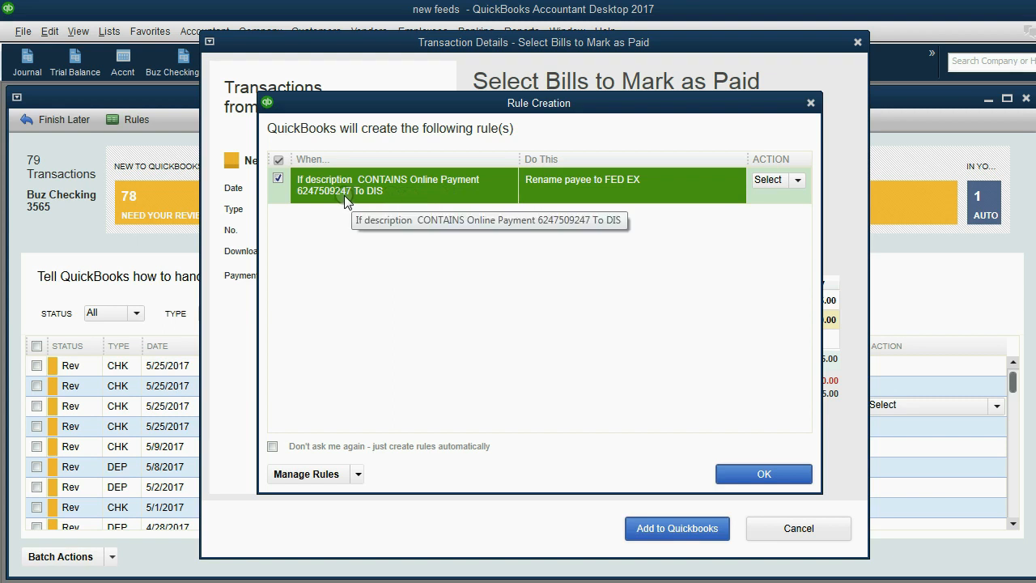
mouse_move(378, 202)
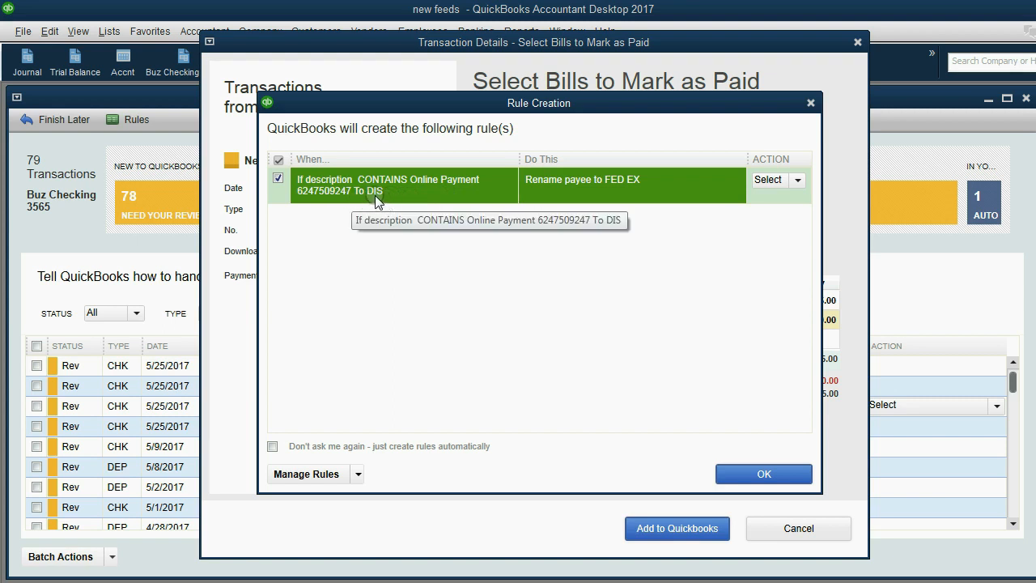
mouse_move(381, 200)
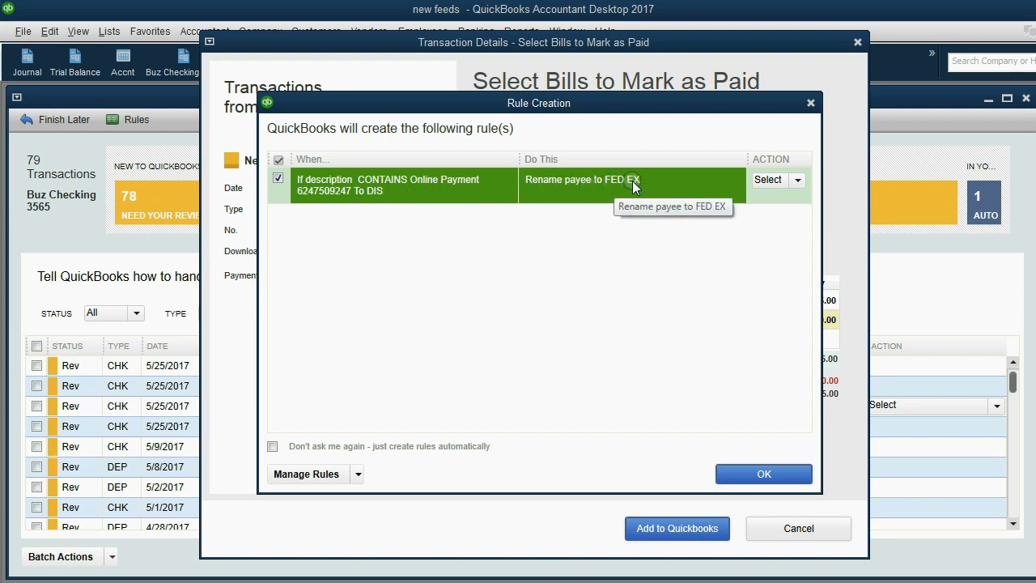
mouse_move(627, 190)
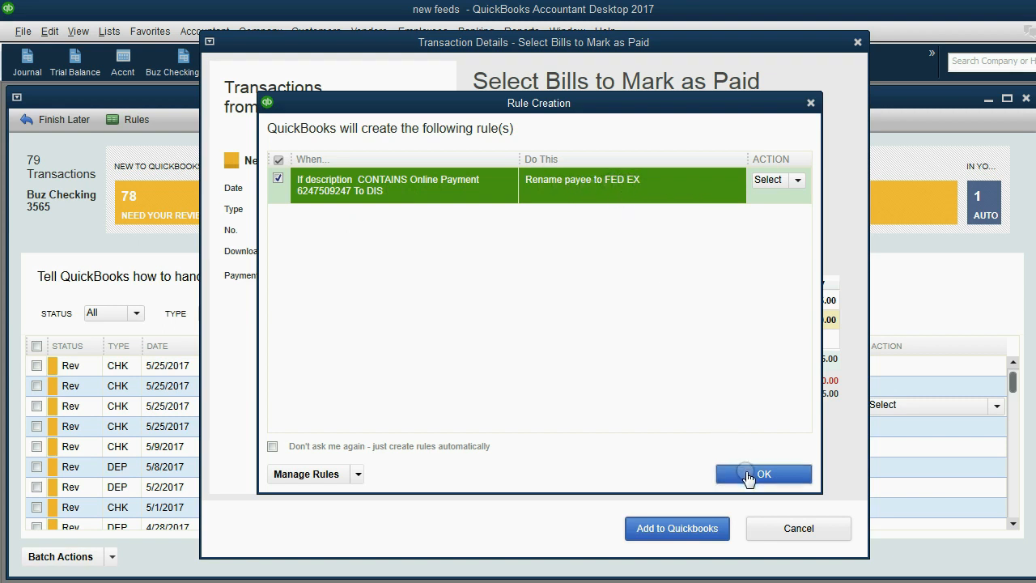
left_click(764, 473)
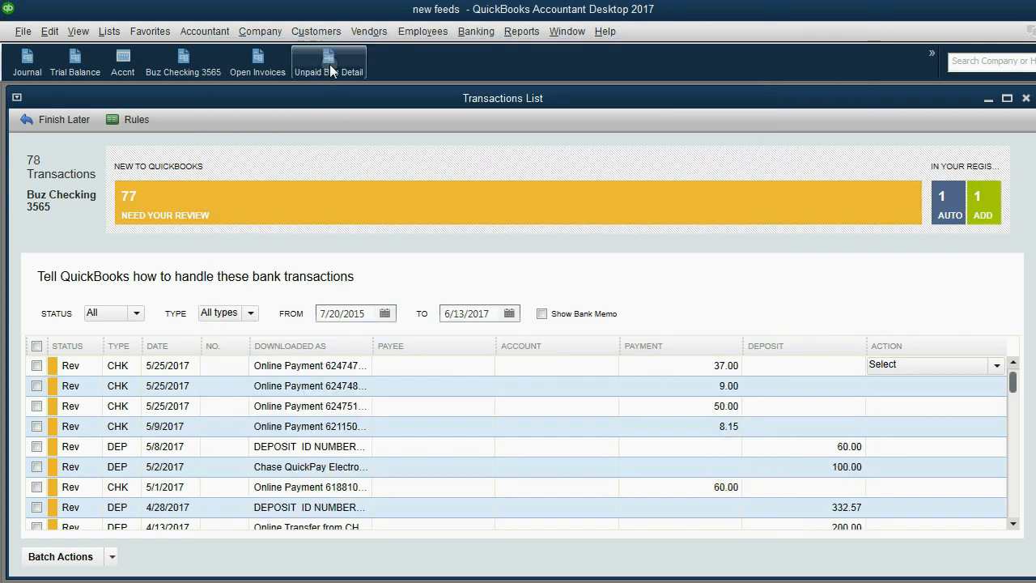
left_click(327, 61)
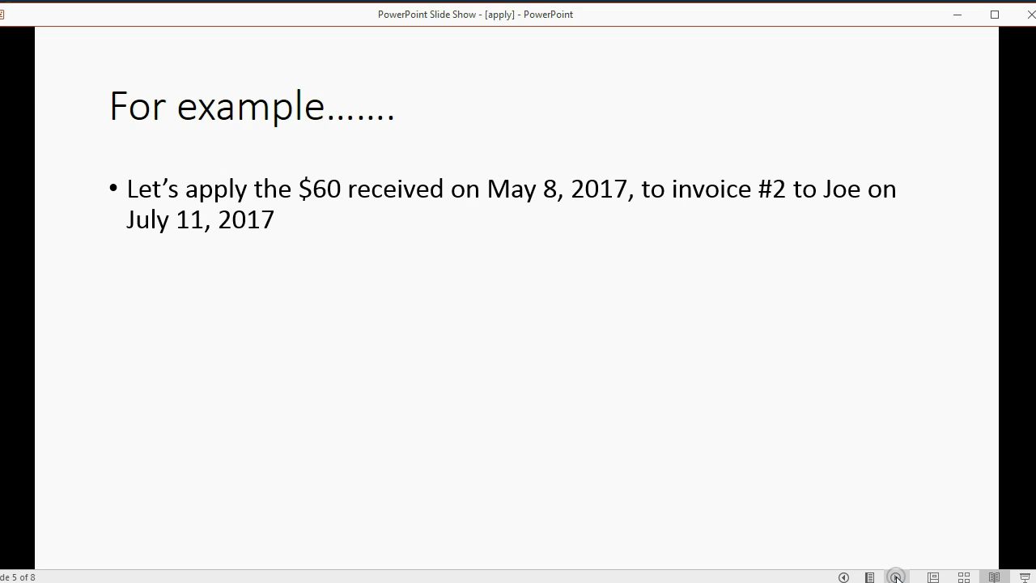
- Return to the Bank Feeds transaction list and show the action choices for the 60.00 deposit of 5/8/2017
left_click(476, 30)
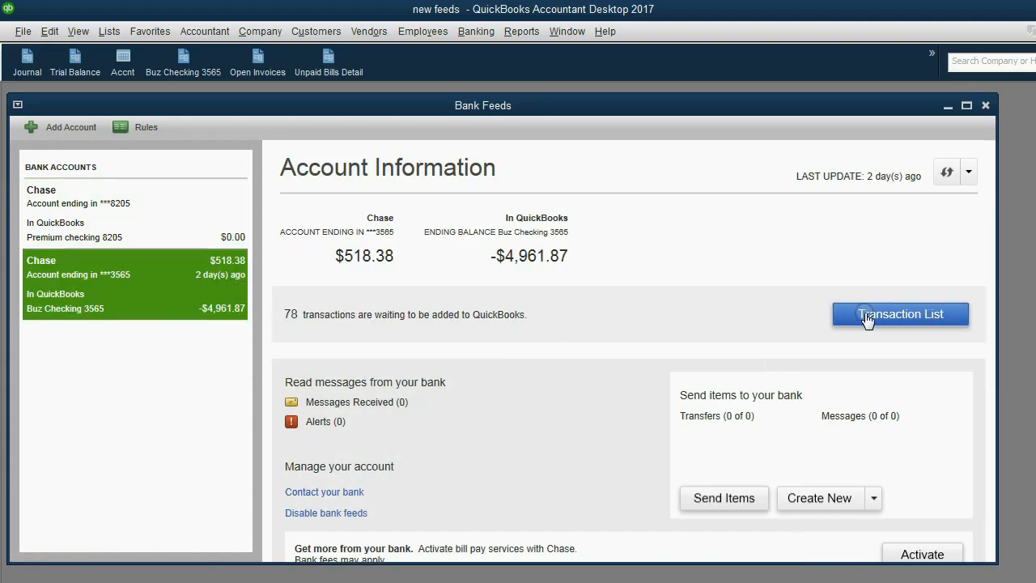
left_click(899, 315)
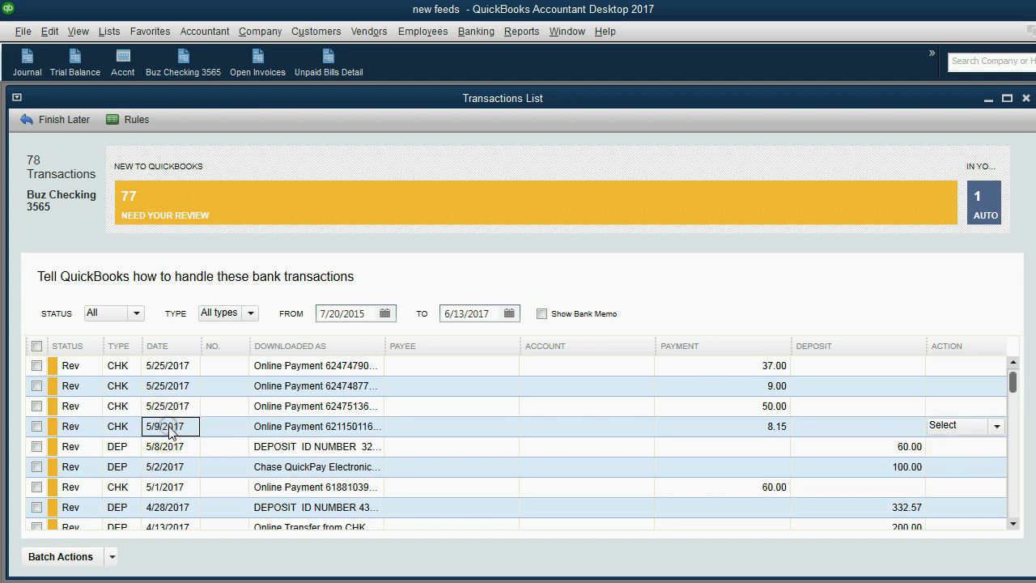
left_click(170, 466)
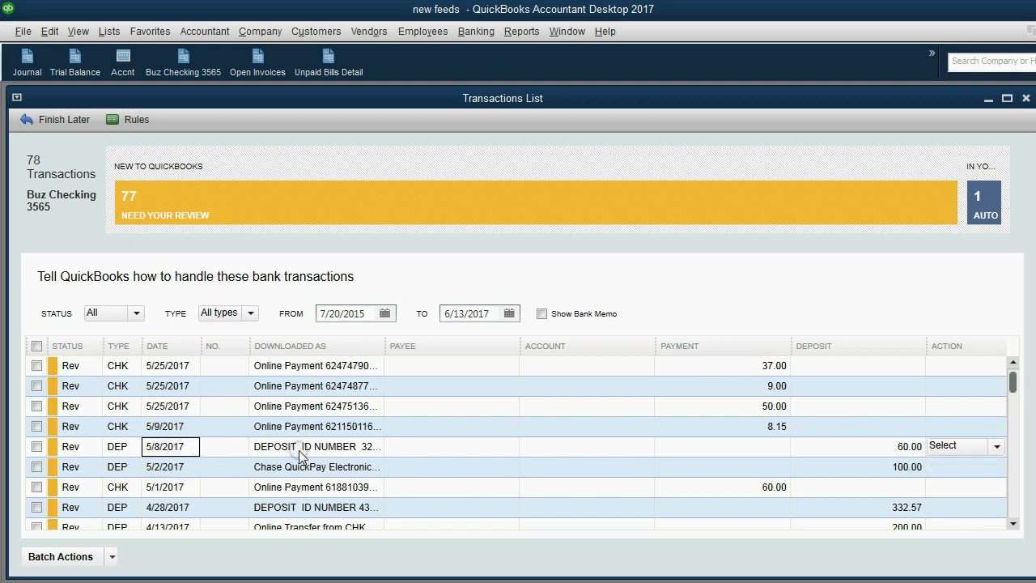
left_click(995, 446)
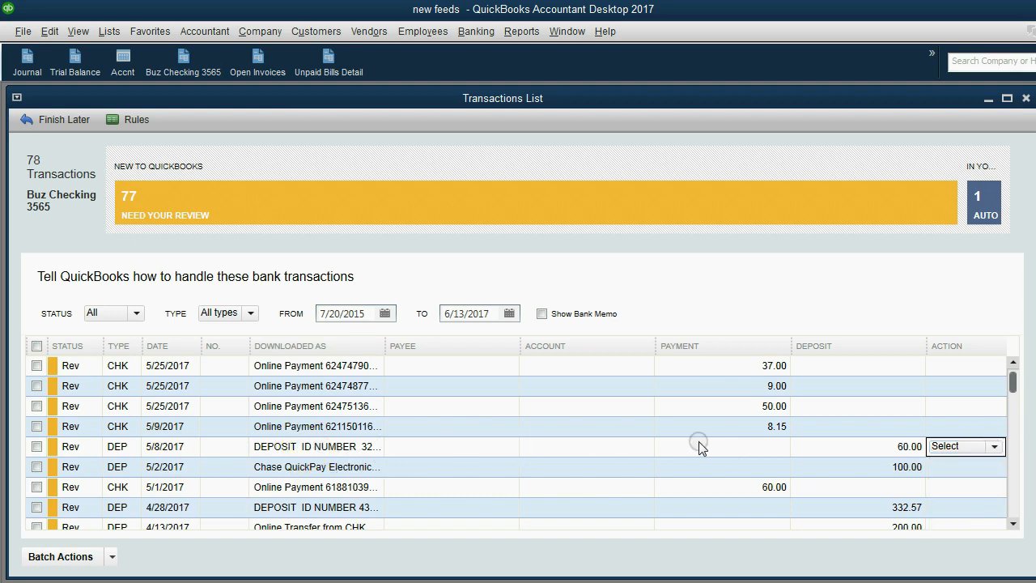
left_click(992, 446)
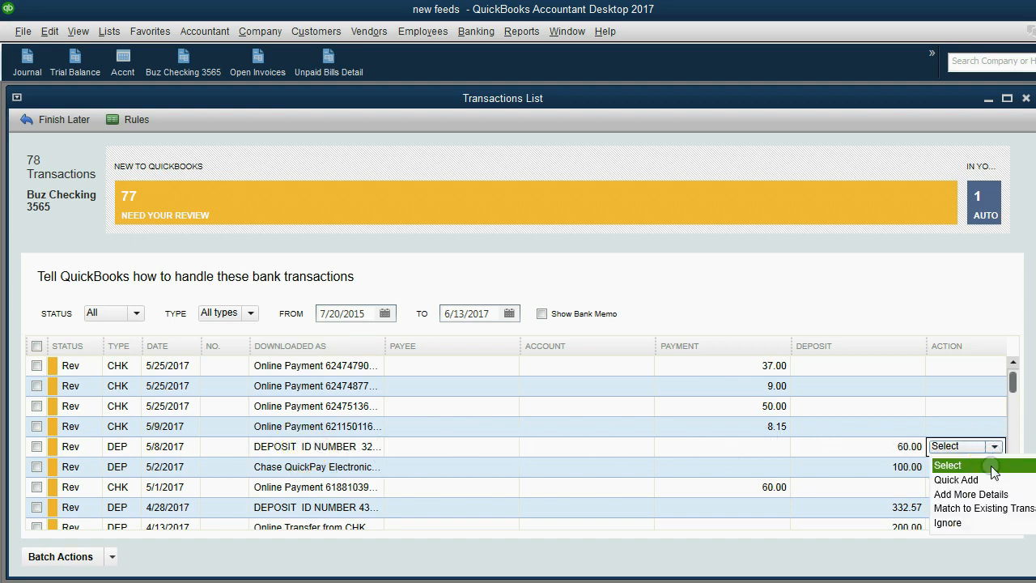
- In Add More Details, apply the 5/8/2017 deposit to JOE's open invoice 2
left_click(971, 494)
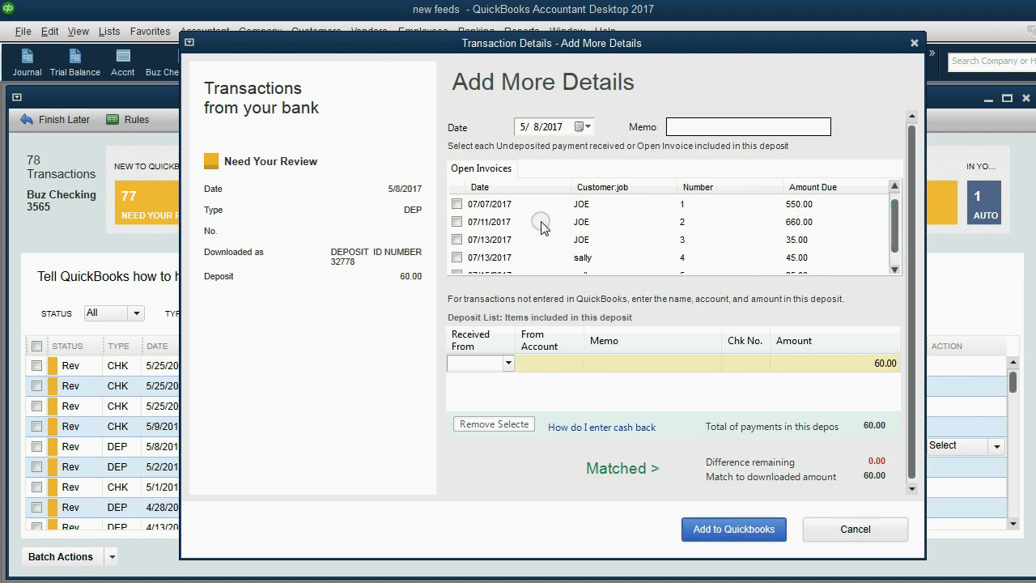
left_click(538, 222)
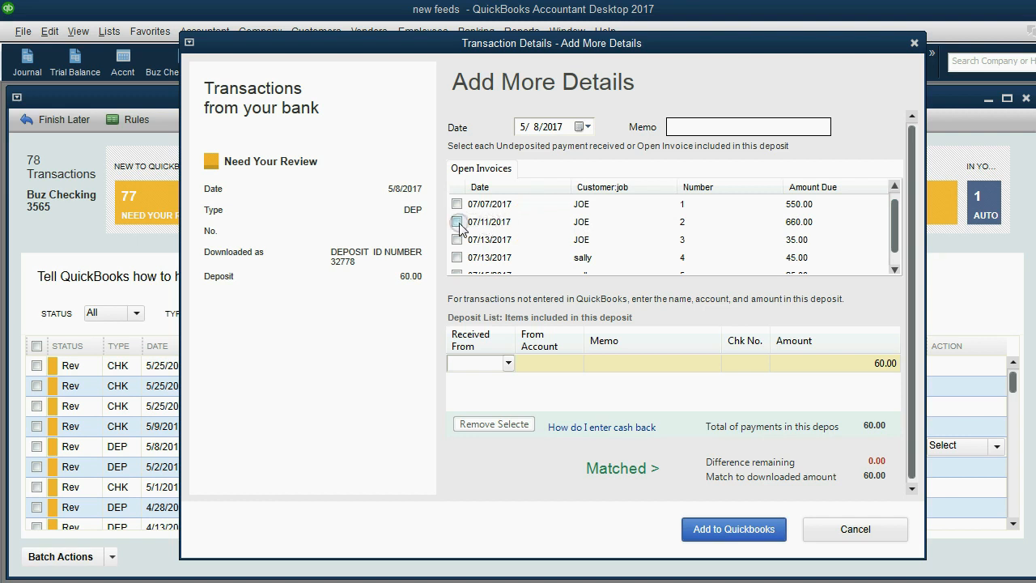
left_click(457, 222)
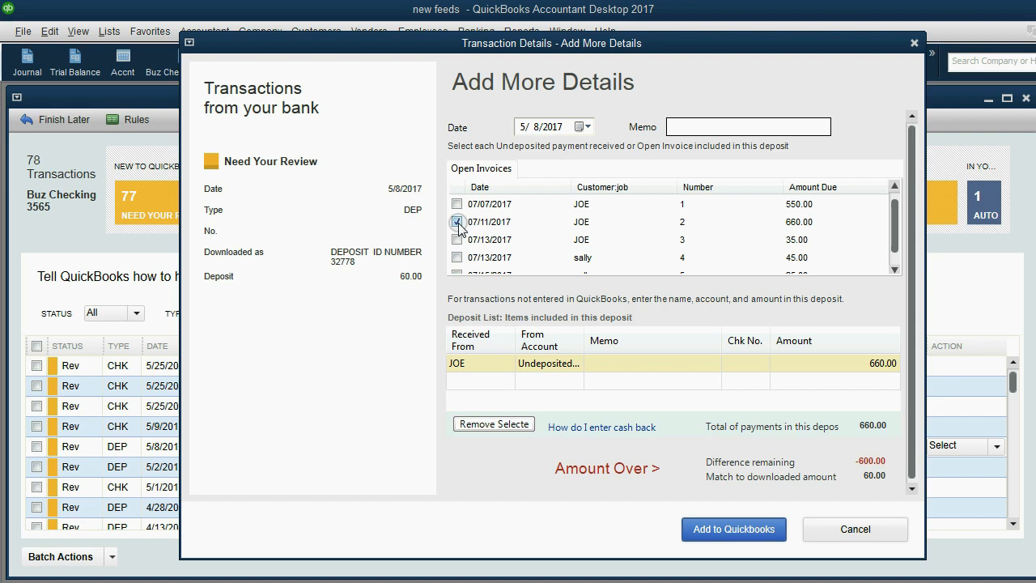
left_click(459, 222)
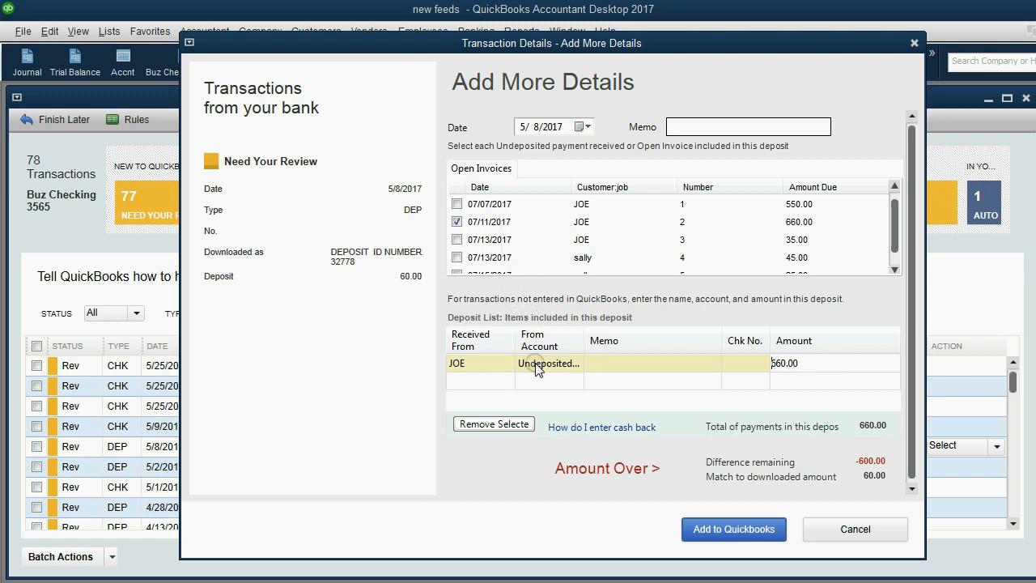
- Set Joe's deposit line amount to 60.00 from Undeposited Funds so the deposit matches
left_click(797, 362)
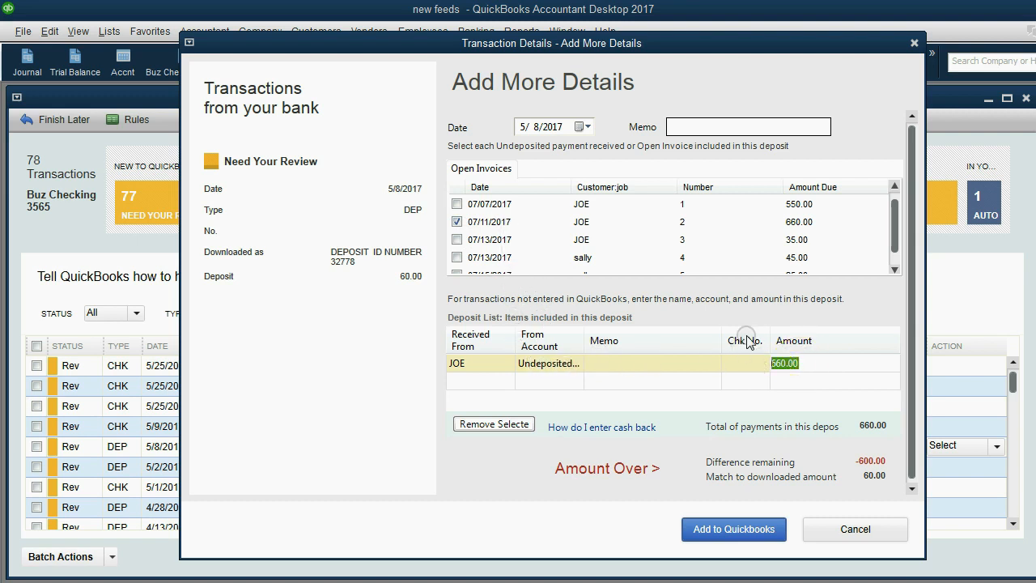
type("60")
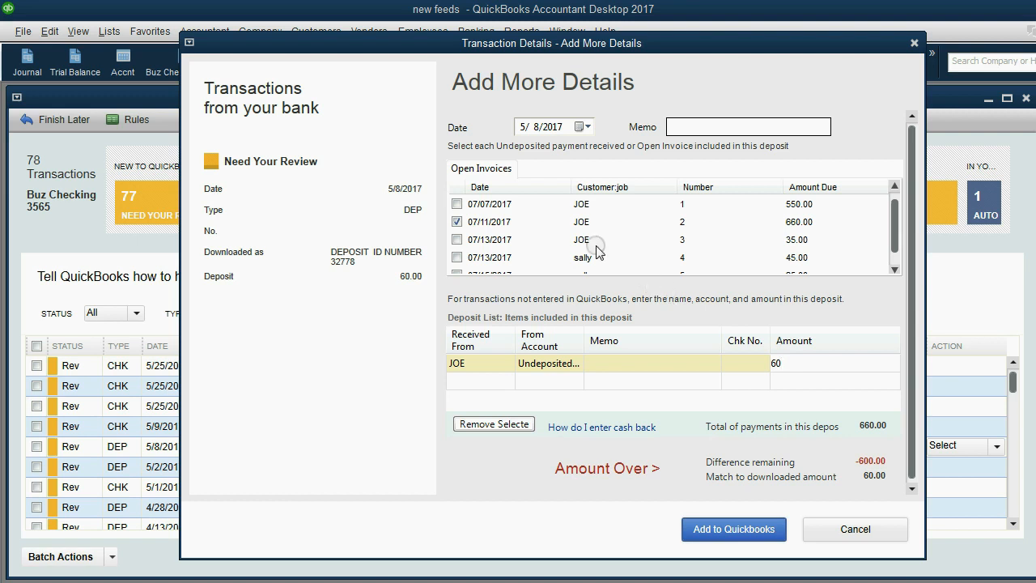
mouse_move(534, 363)
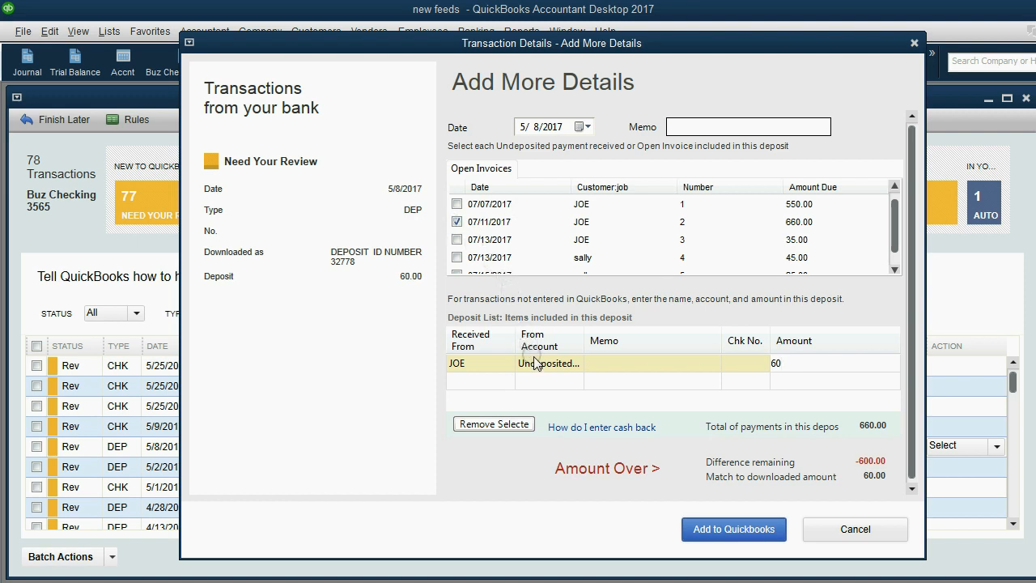
left_click(783, 363)
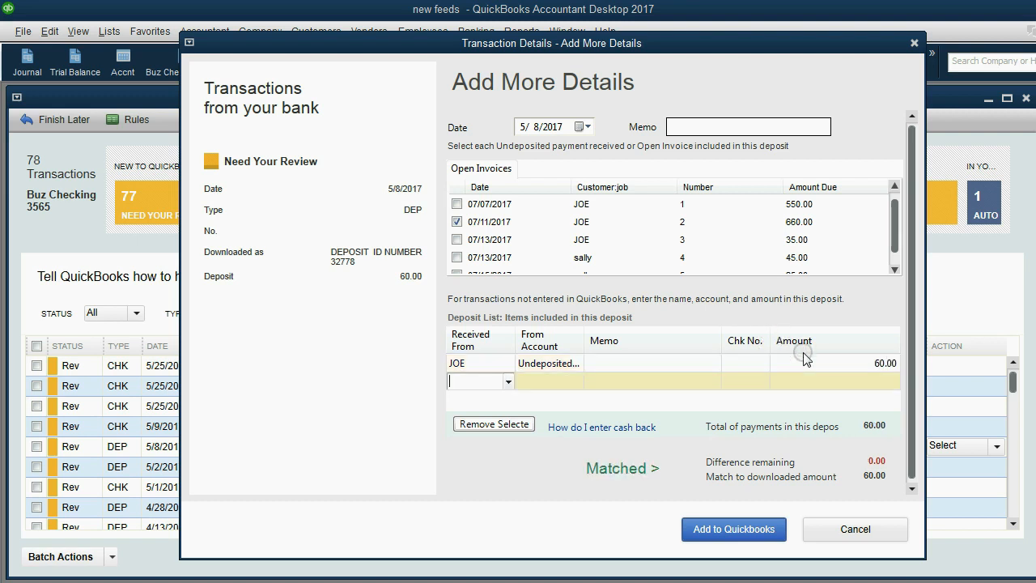
mouse_move(765, 516)
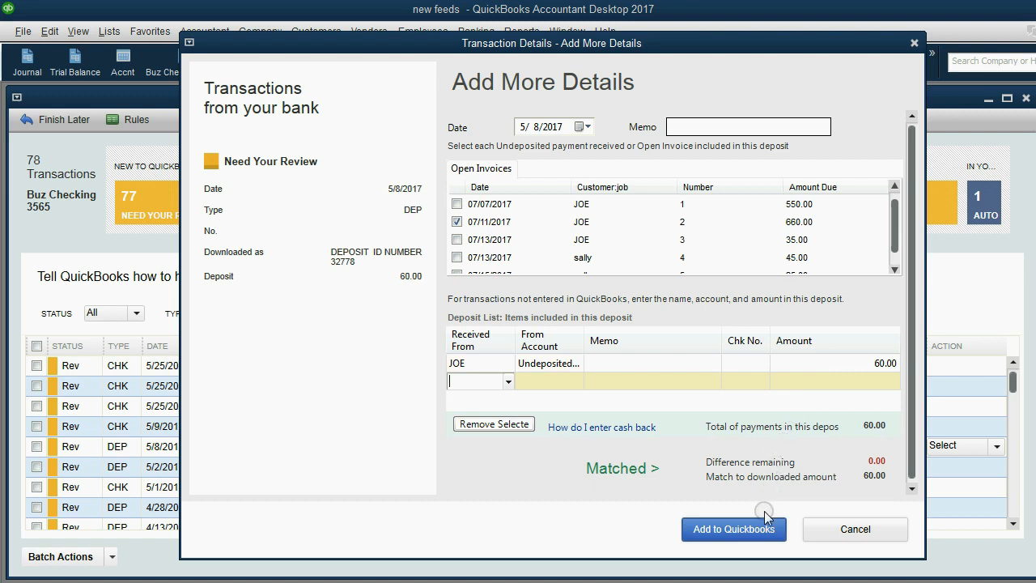
- Add the matched 60.00 deposit to QuickBooks and dismiss the GetQBAccountSpecialType warning
left_click(733, 529)
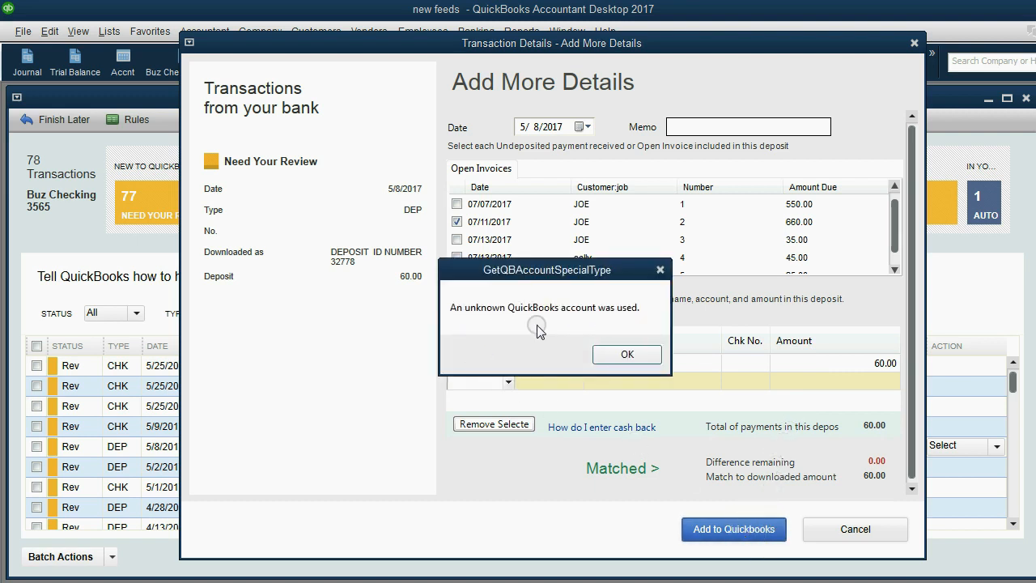
mouse_move(504, 325)
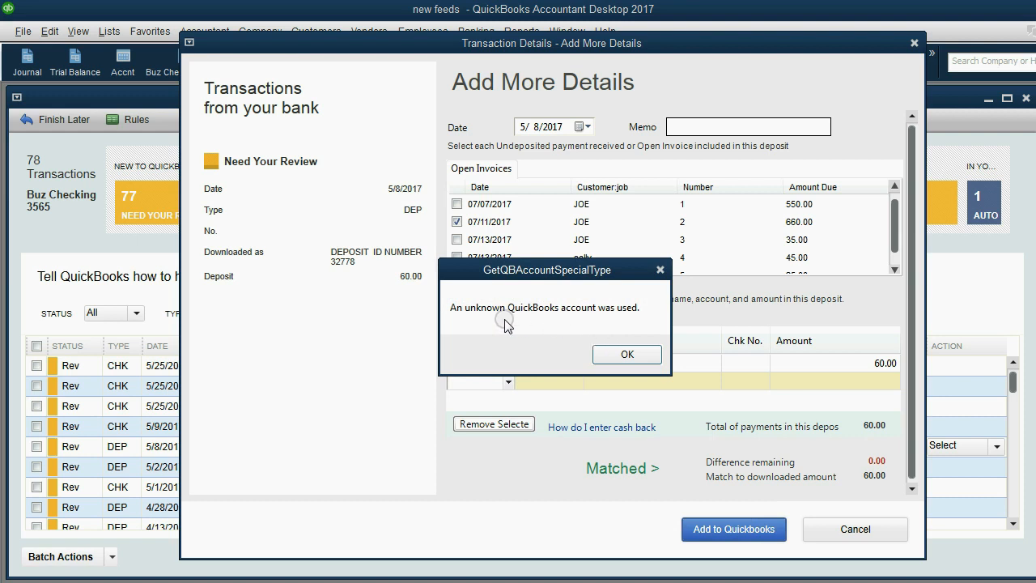
mouse_move(594, 314)
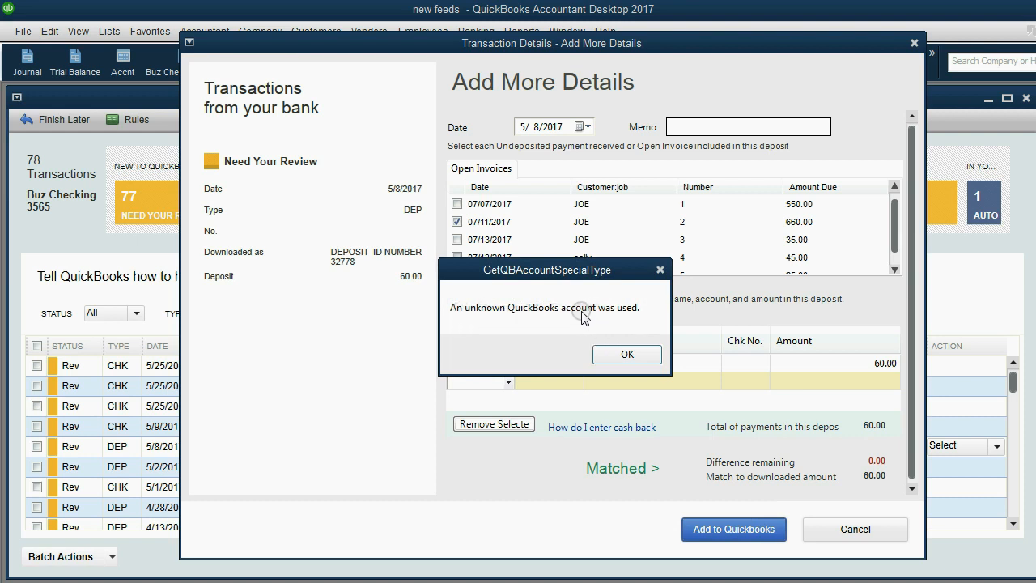
mouse_move(579, 314)
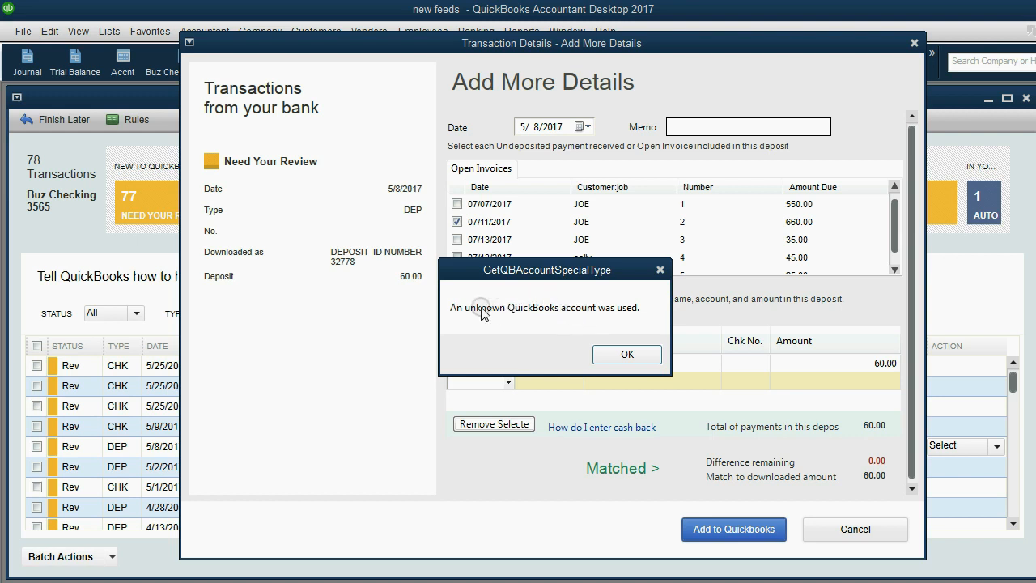
mouse_move(609, 324)
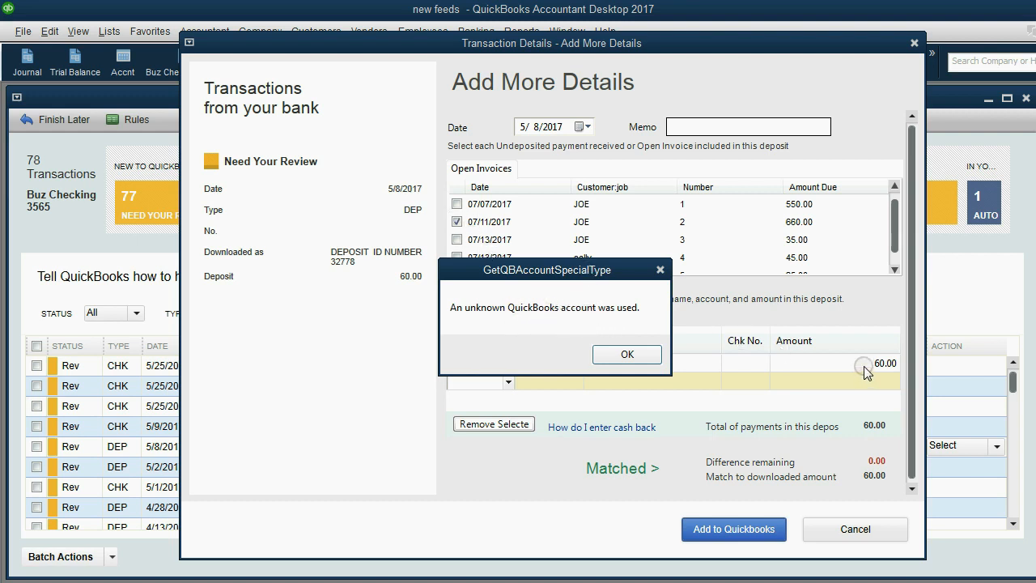
left_click(626, 355)
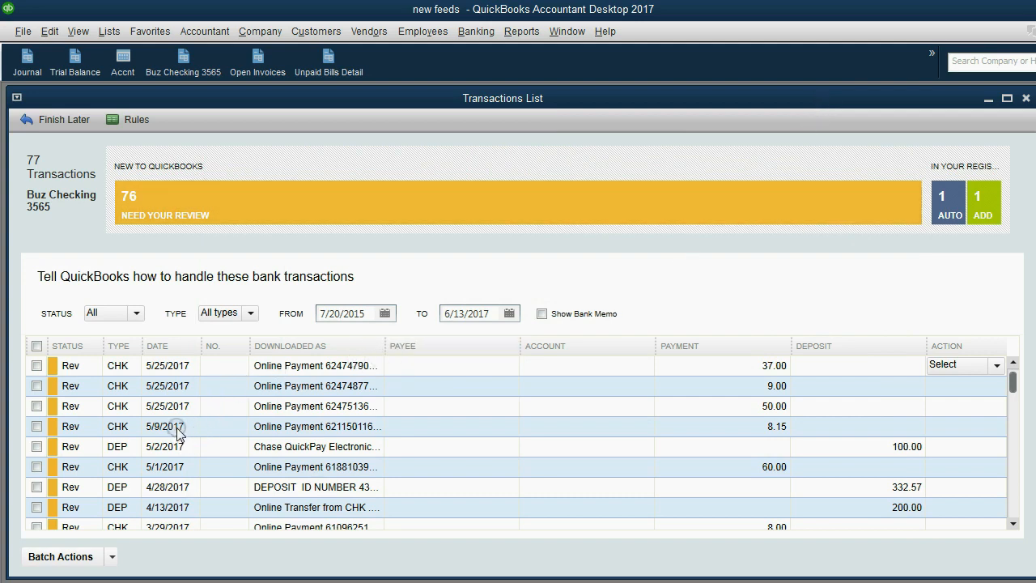
- Show the Buz Checking 3565 register with the new 60.00 Undeposited Funds deposit
left_click(167, 426)
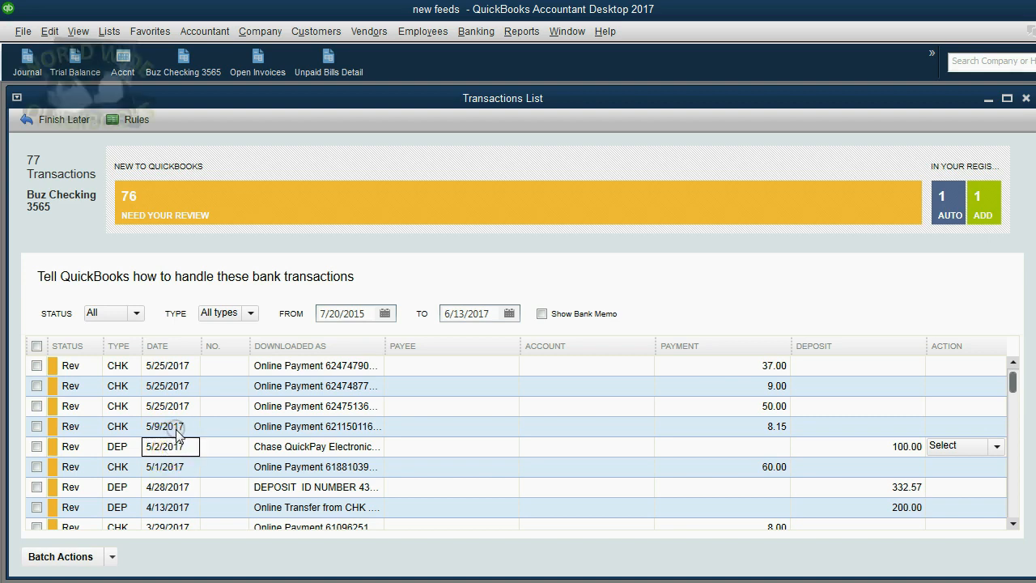
mouse_move(1004, 245)
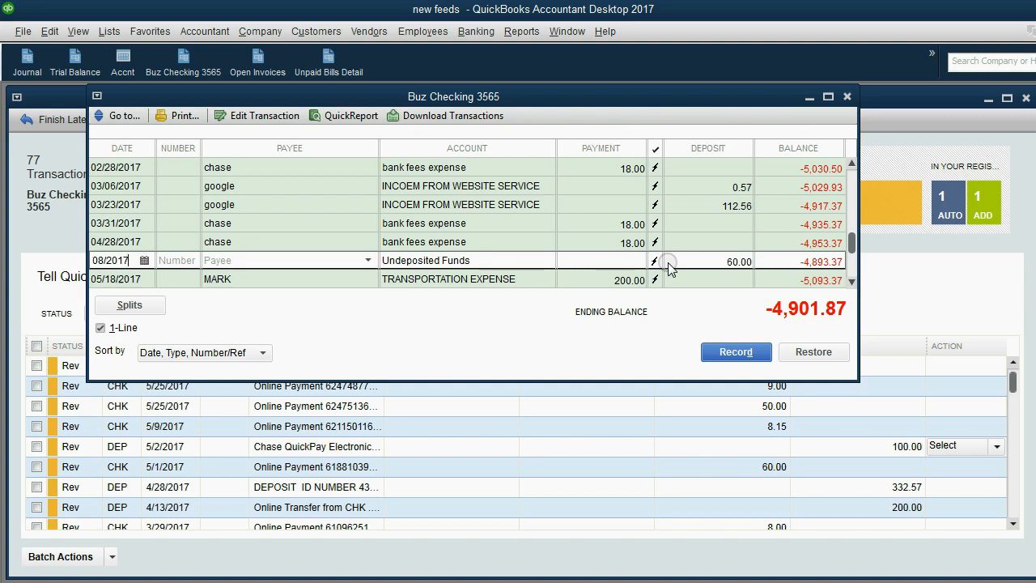
mouse_move(671, 267)
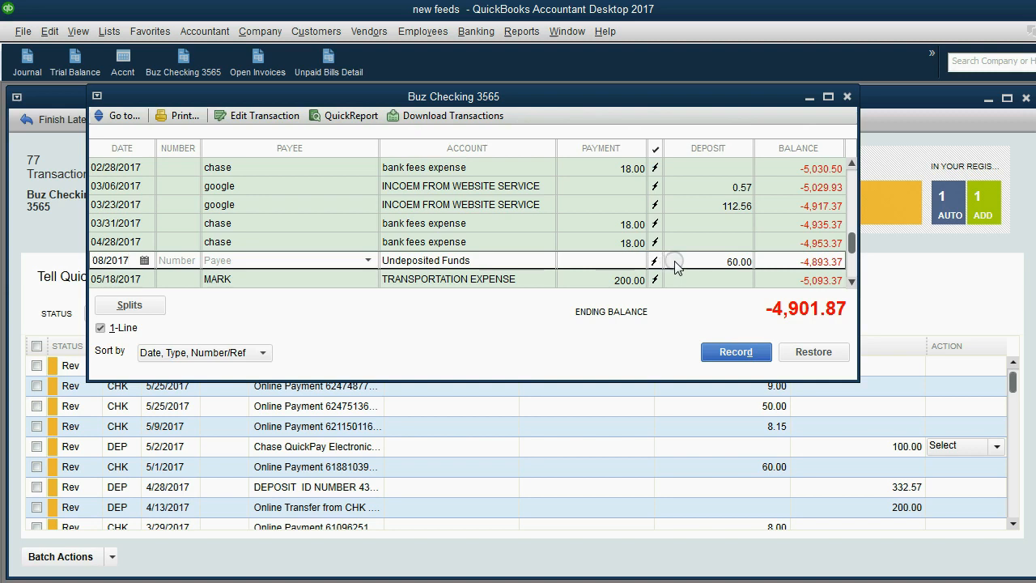
mouse_move(285, 203)
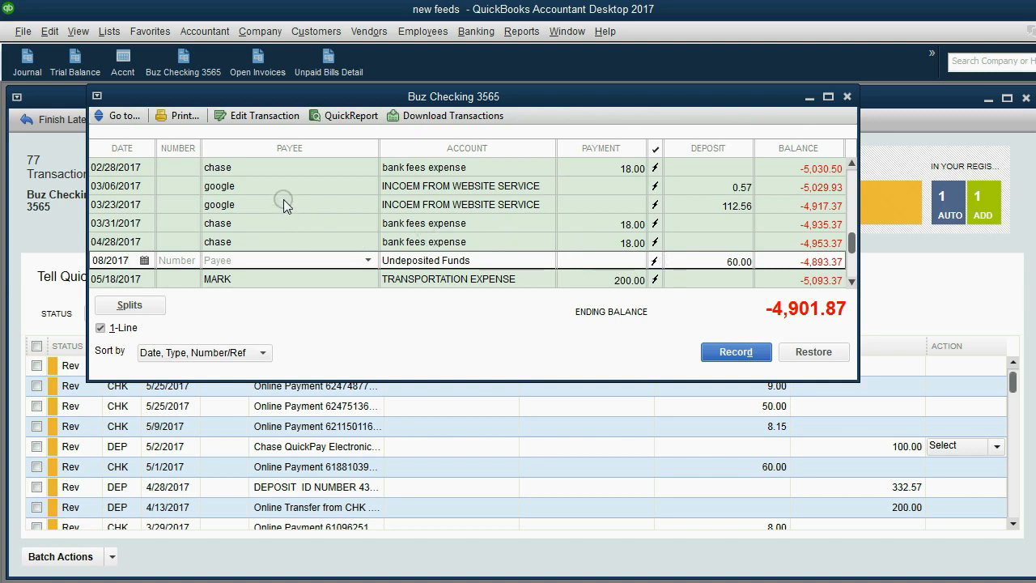
- Bring up JOE's invoice 2 showing 60.00 applied and 600.00 balance due
left_click(257, 57)
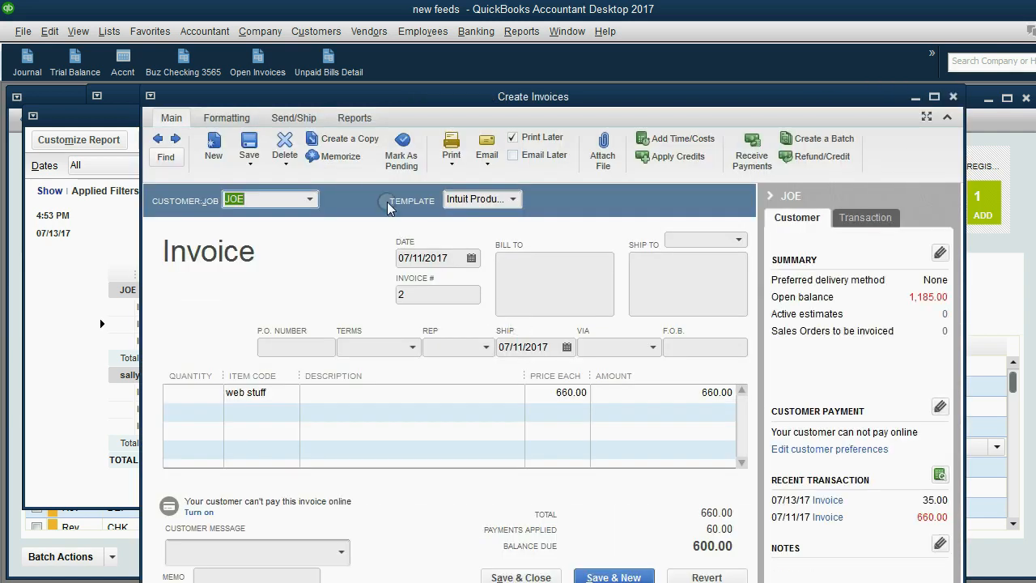
- Show invoice 2's transaction history with the 05/08/2017 $60 payment and $600 remaining
left_click(354, 117)
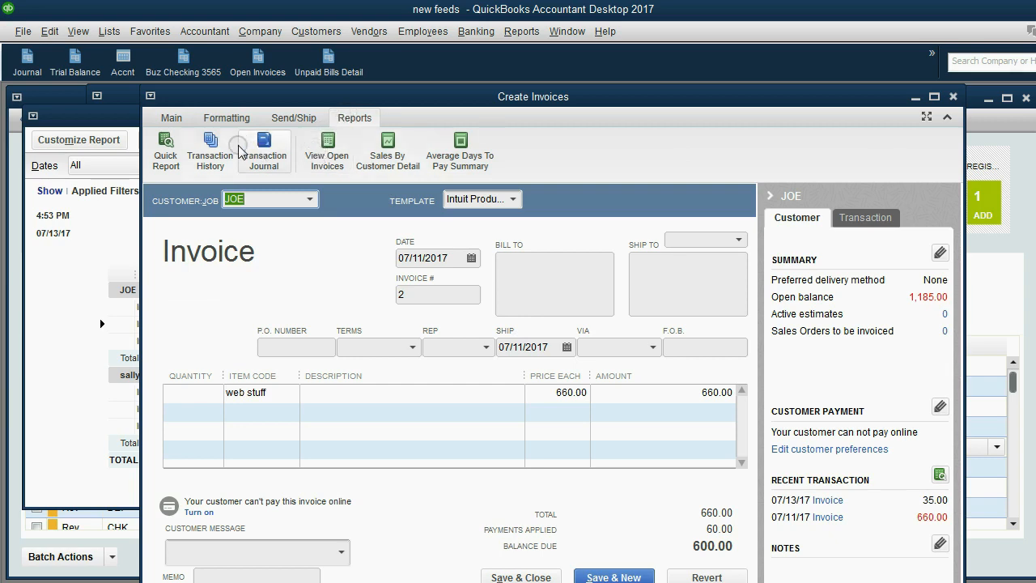
left_click(210, 149)
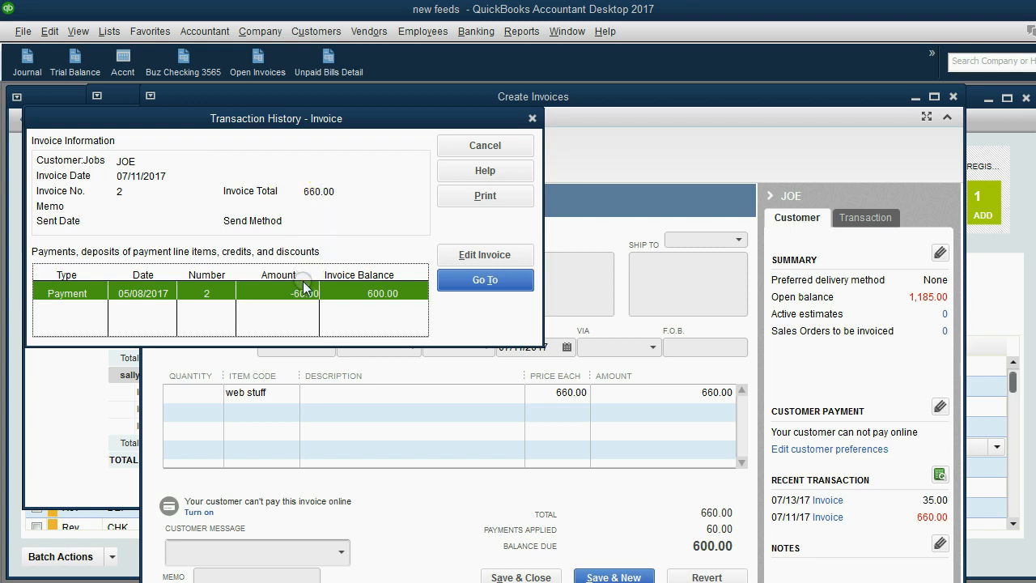
mouse_move(174, 293)
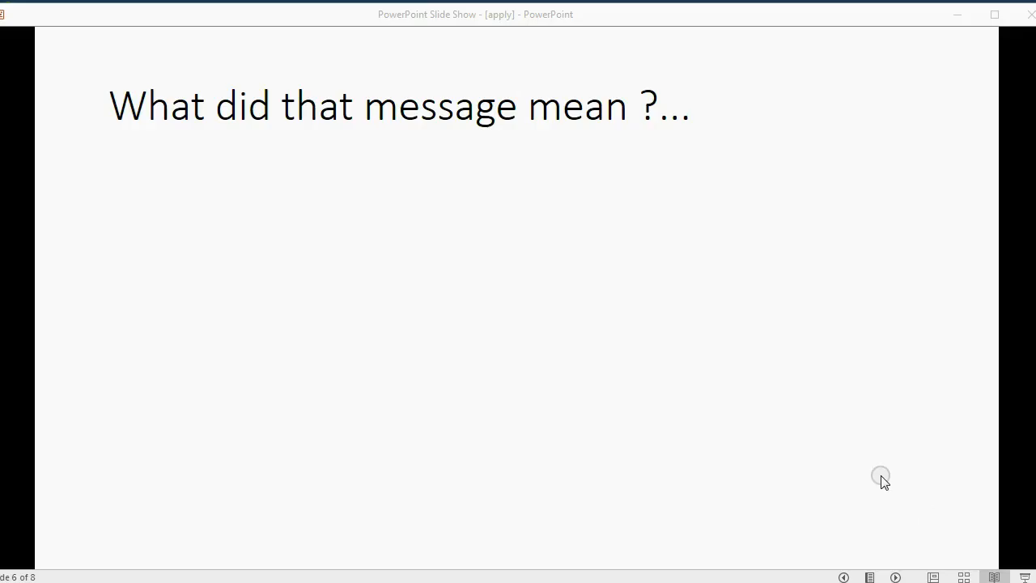
mouse_move(865, 494)
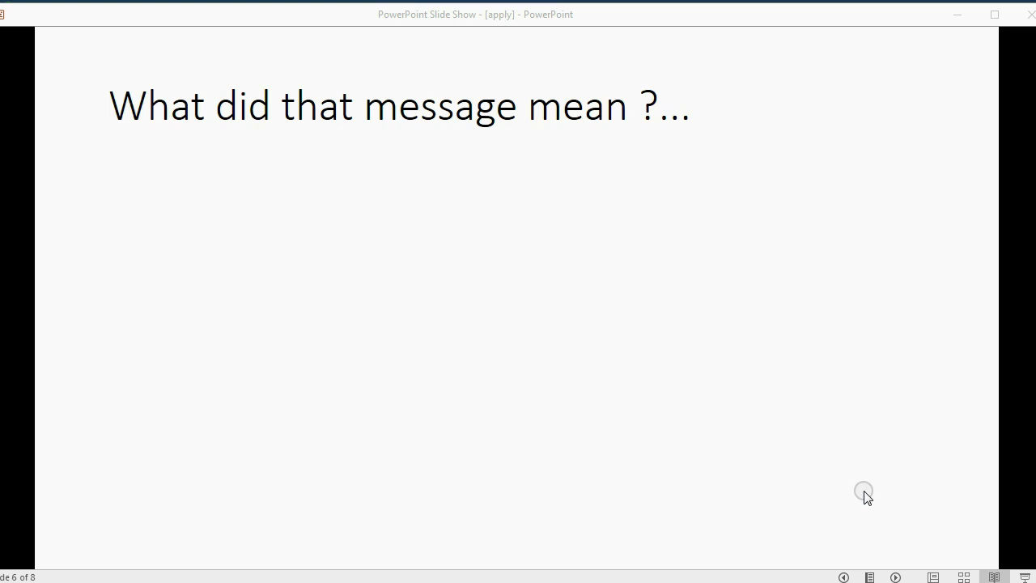
mouse_move(905, 565)
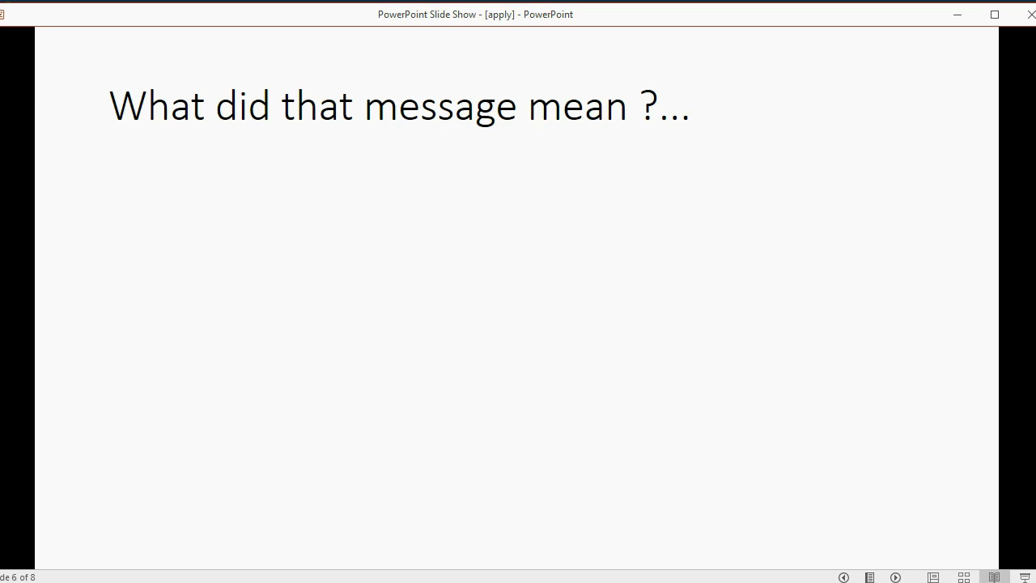
- Reveal the slide 6 bullets on deposits going to undeposited funds, then the bank account
left_click(956, 354)
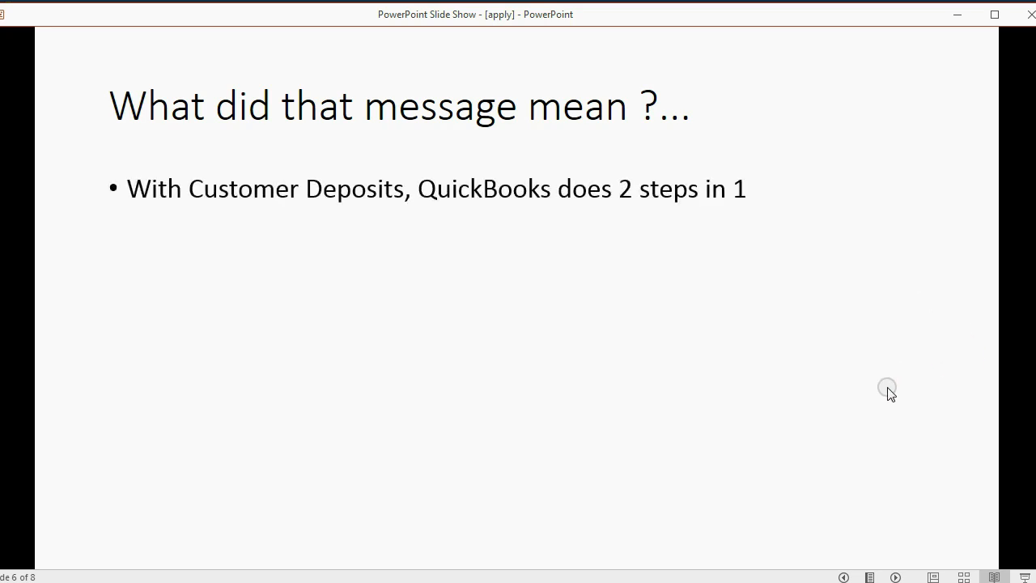
mouse_move(906, 534)
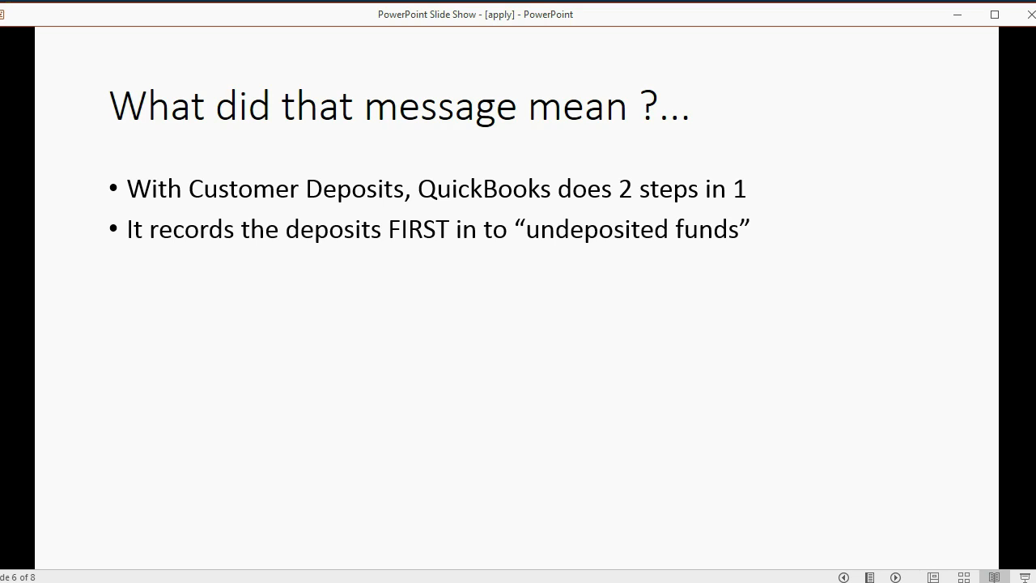
left_click(888, 475)
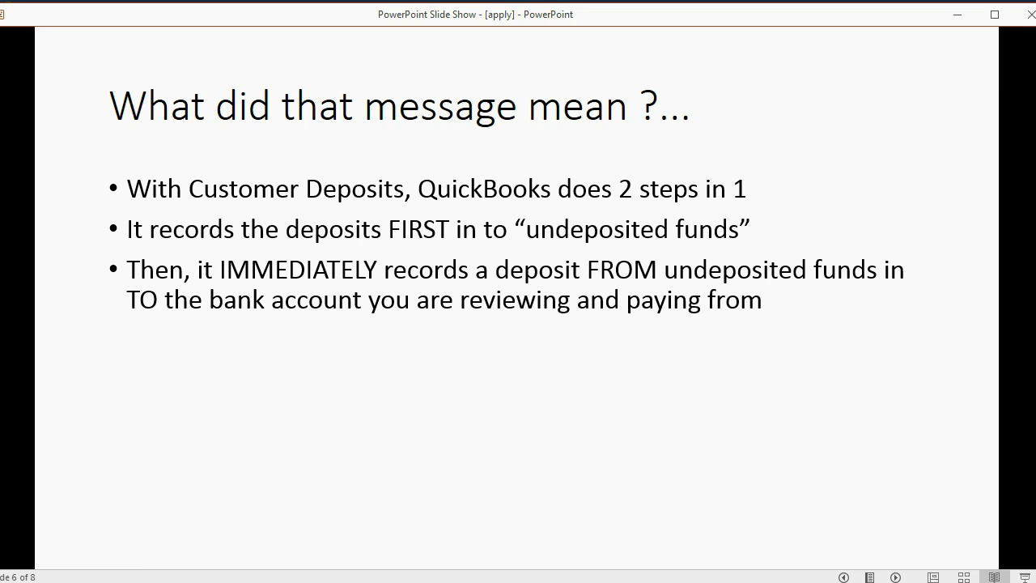
- Advance to slide 7 about checking the Journal's recent transaction times
left_click(919, 406)
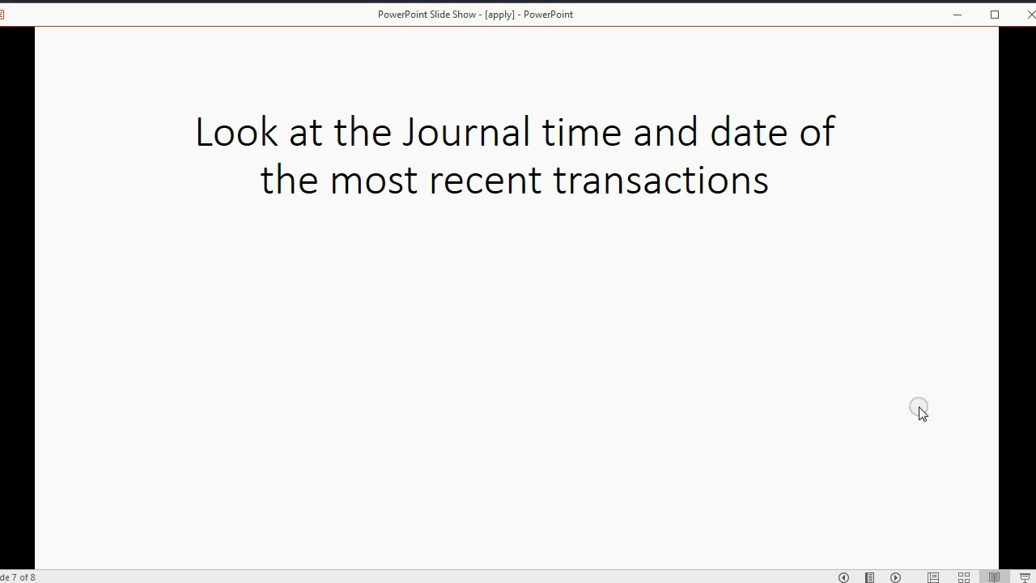
mouse_move(445, 154)
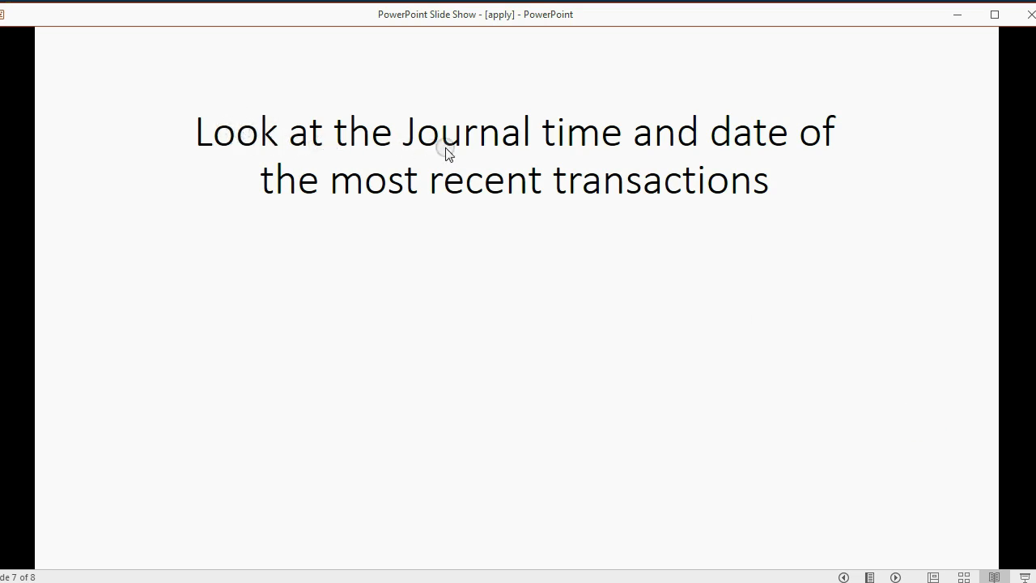
mouse_move(491, 148)
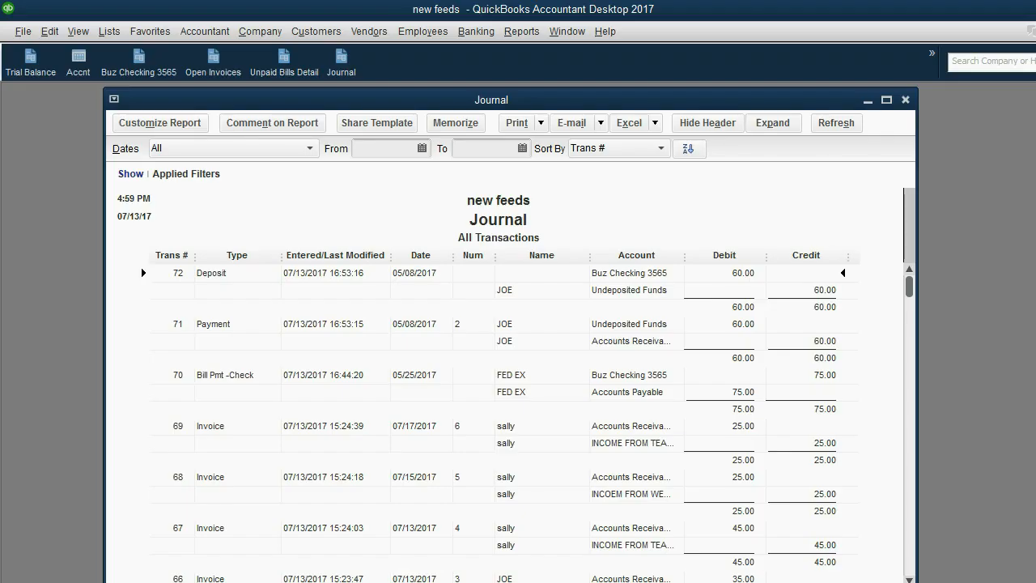
left_click(341, 61)
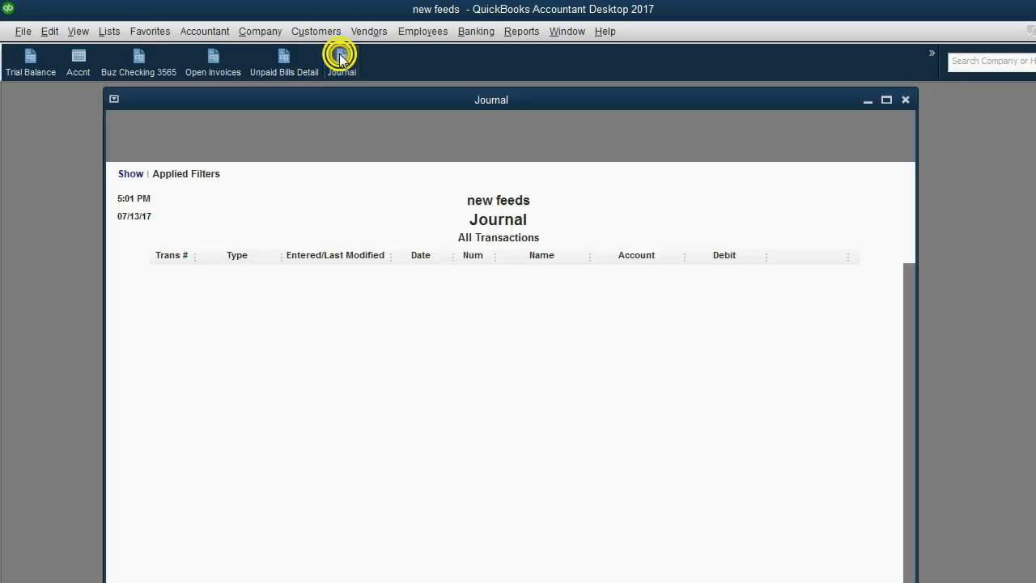
left_click(341, 61)
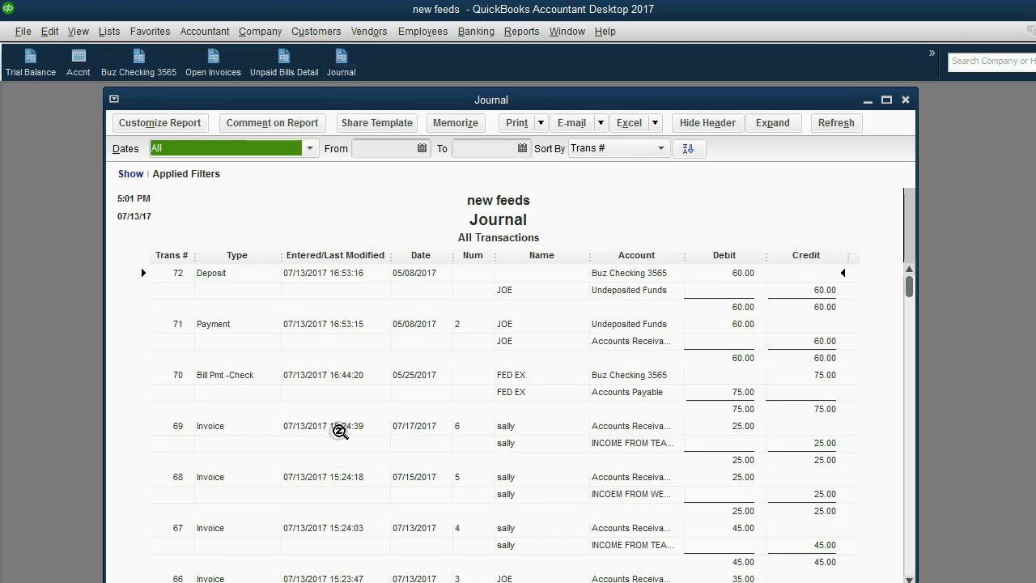
mouse_move(377, 323)
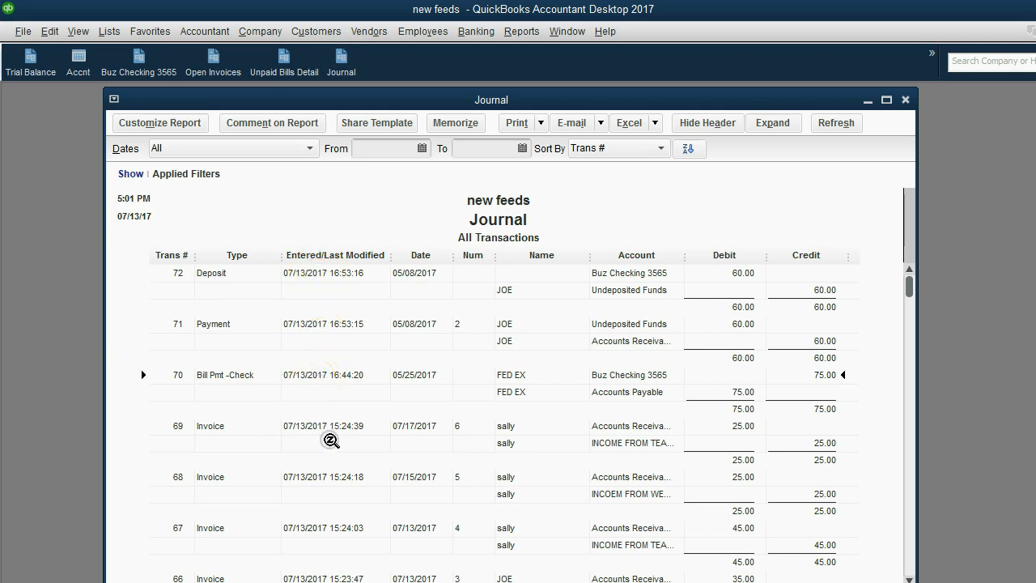
mouse_move(301, 468)
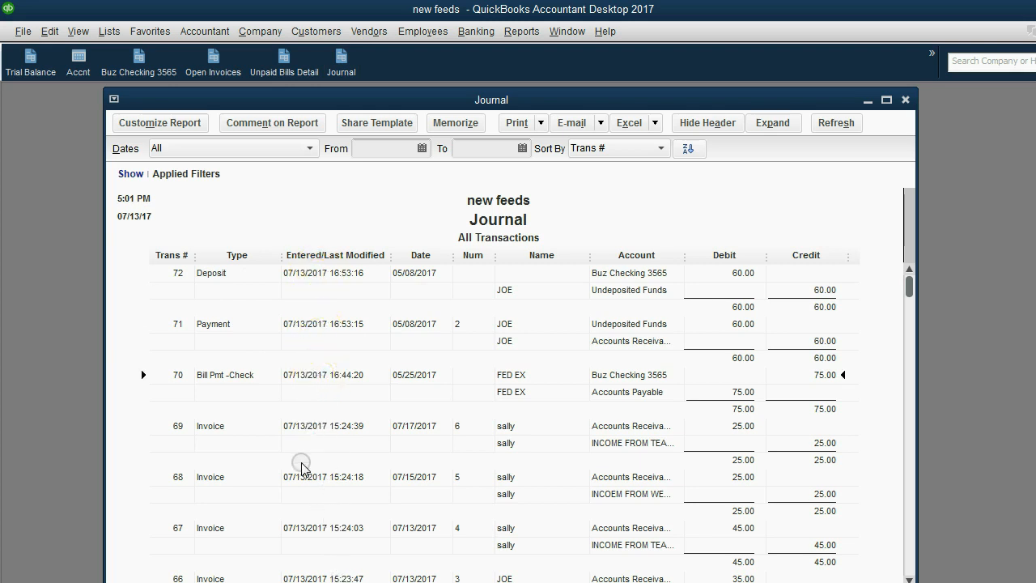
mouse_move(322, 338)
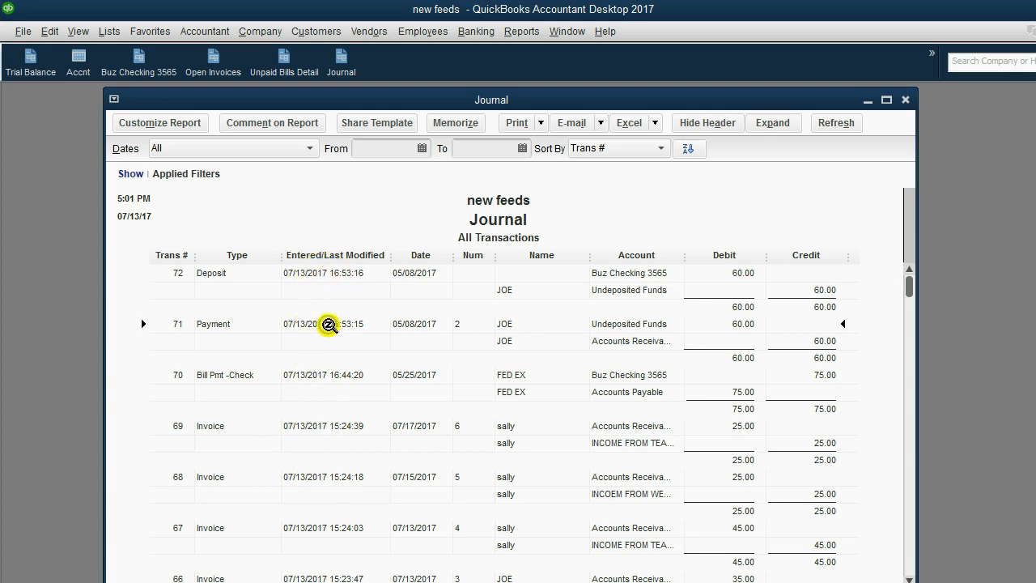
left_click(327, 326)
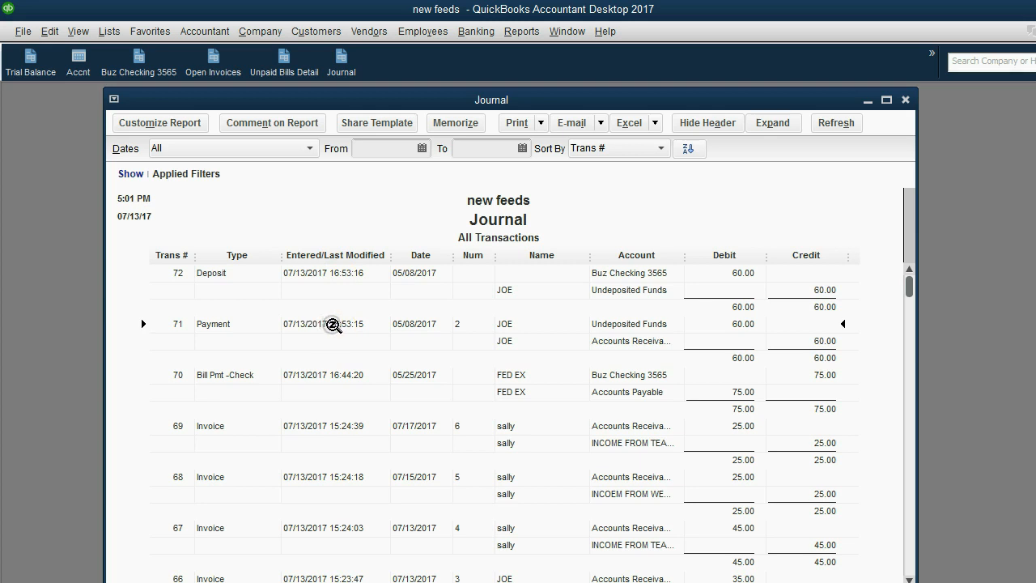
mouse_move(332, 325)
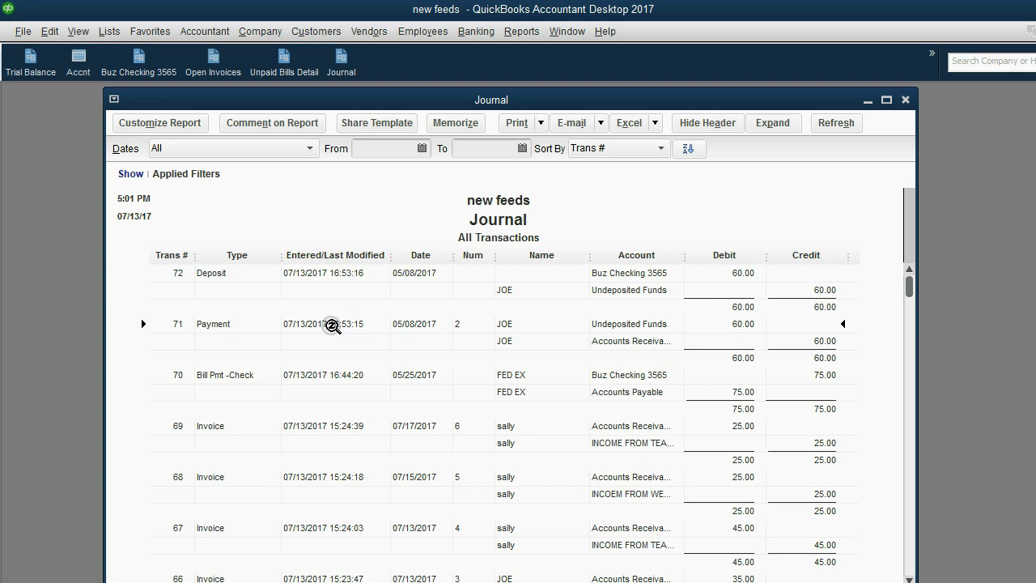
mouse_move(319, 273)
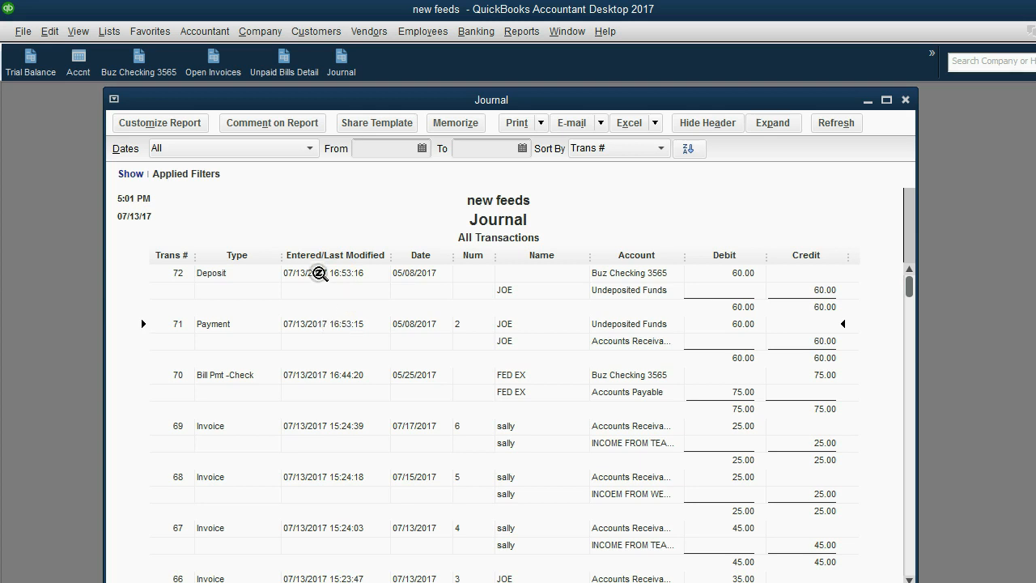
mouse_move(352, 261)
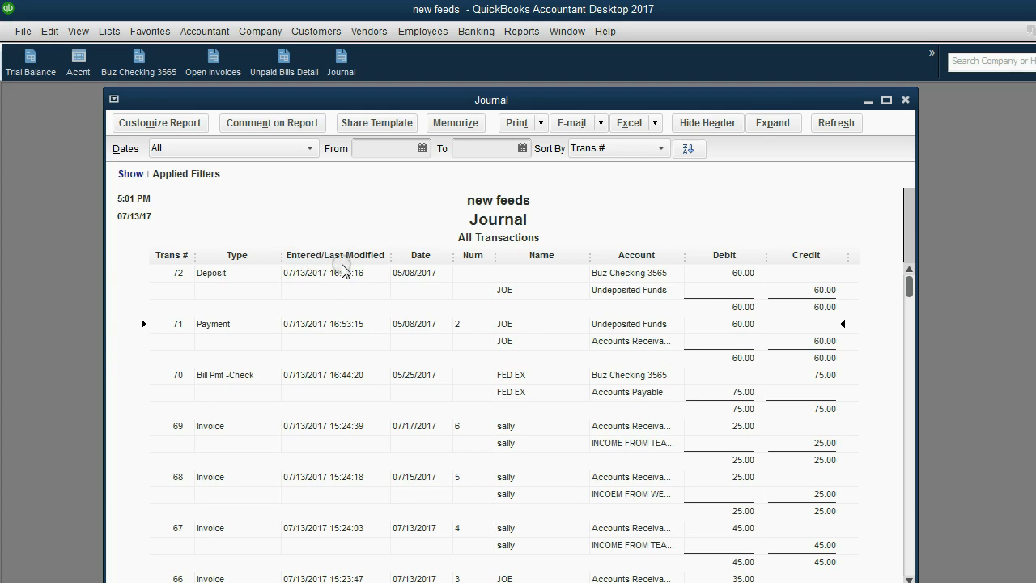
mouse_move(319, 259)
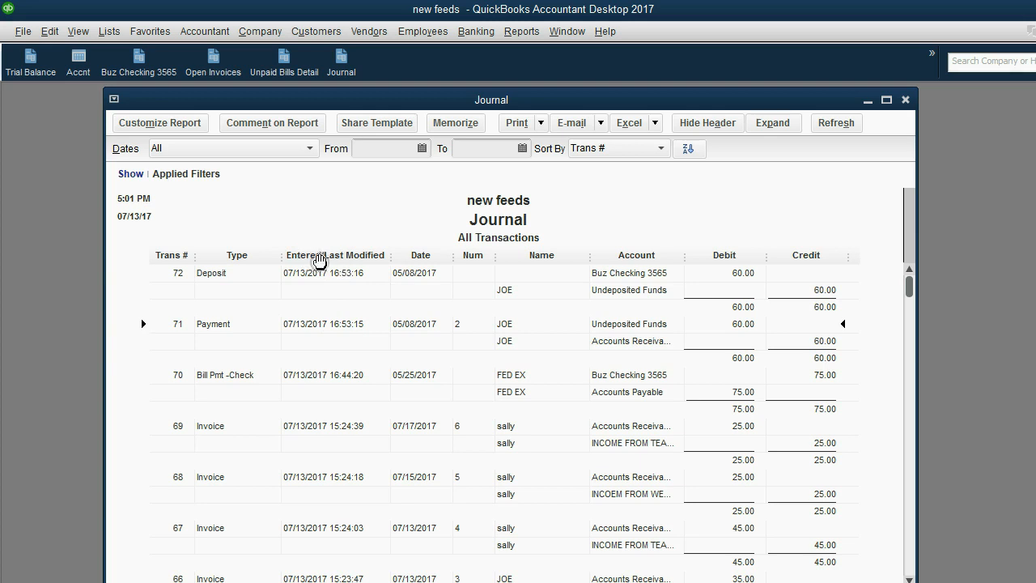
mouse_move(223, 331)
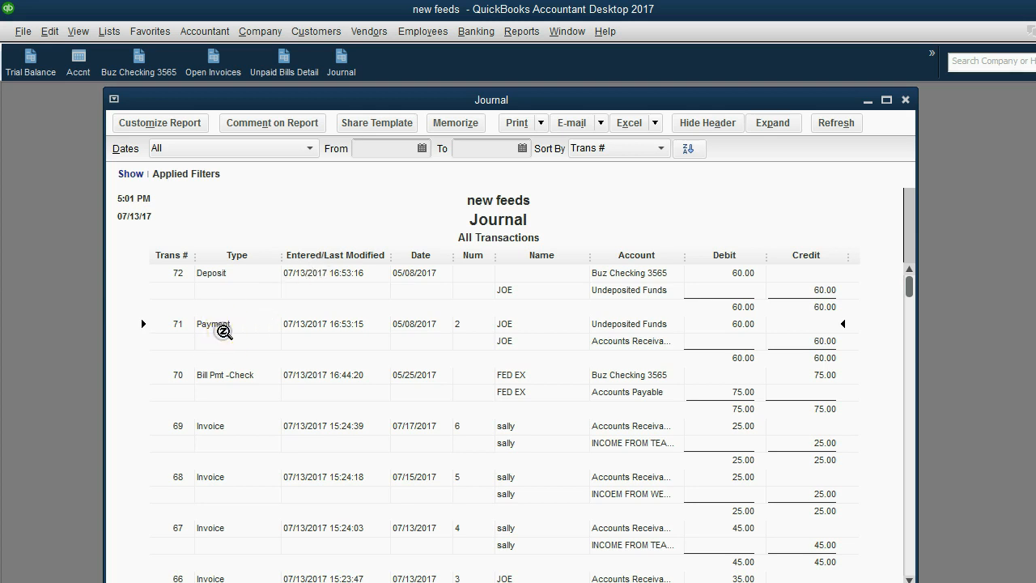
mouse_move(595, 337)
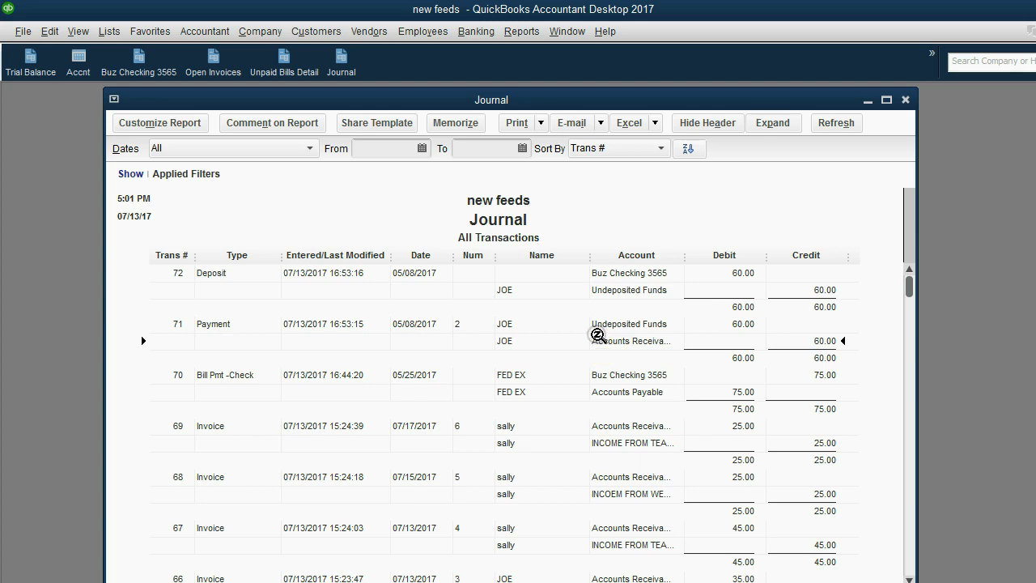
mouse_move(347, 332)
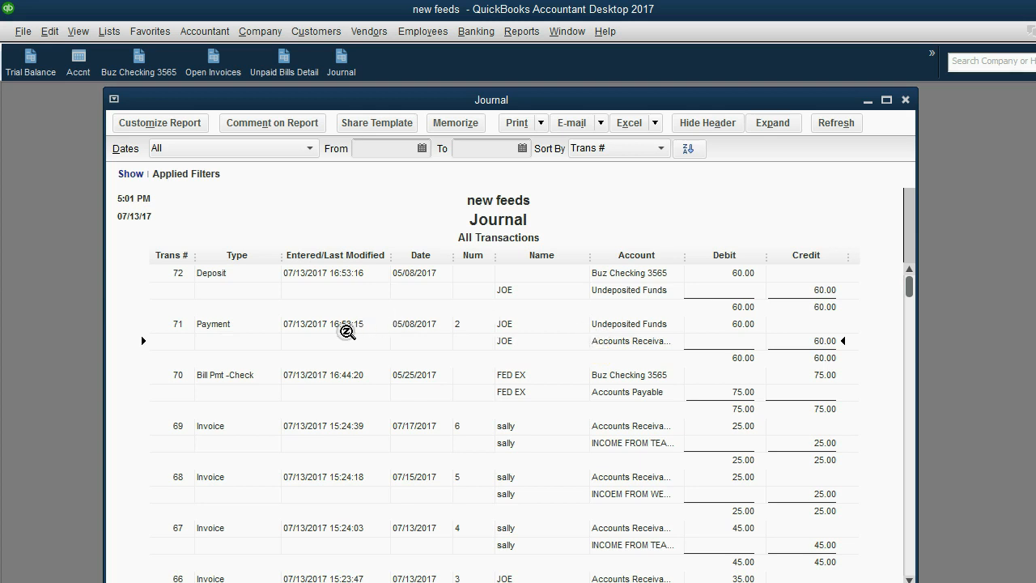
double_click(213, 324)
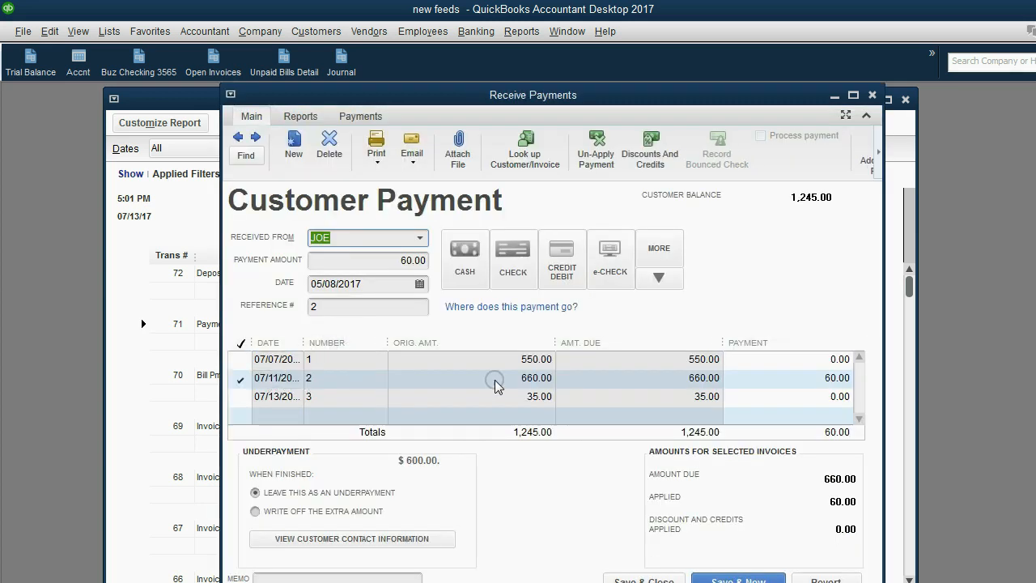
mouse_move(595, 377)
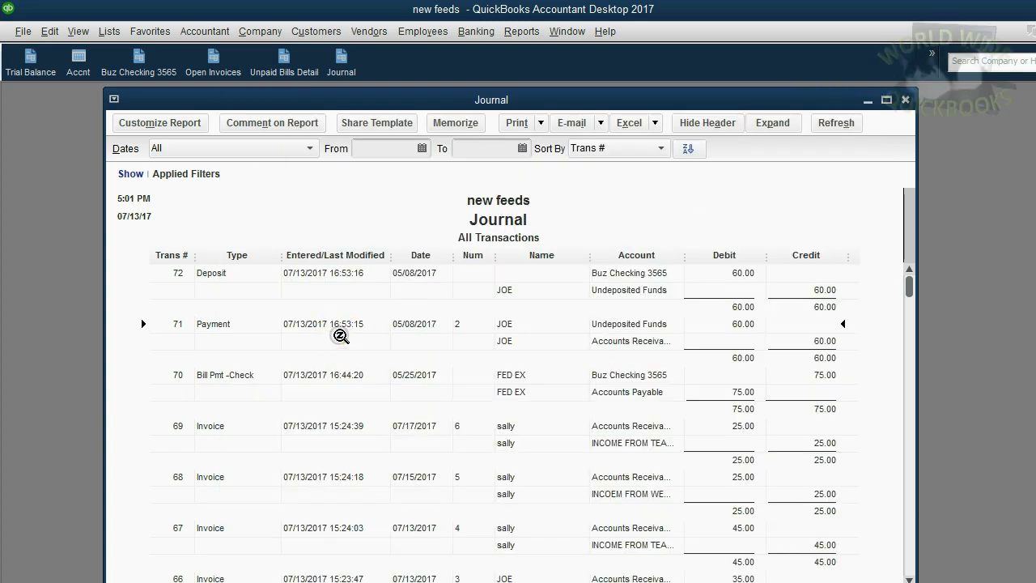
mouse_move(350, 333)
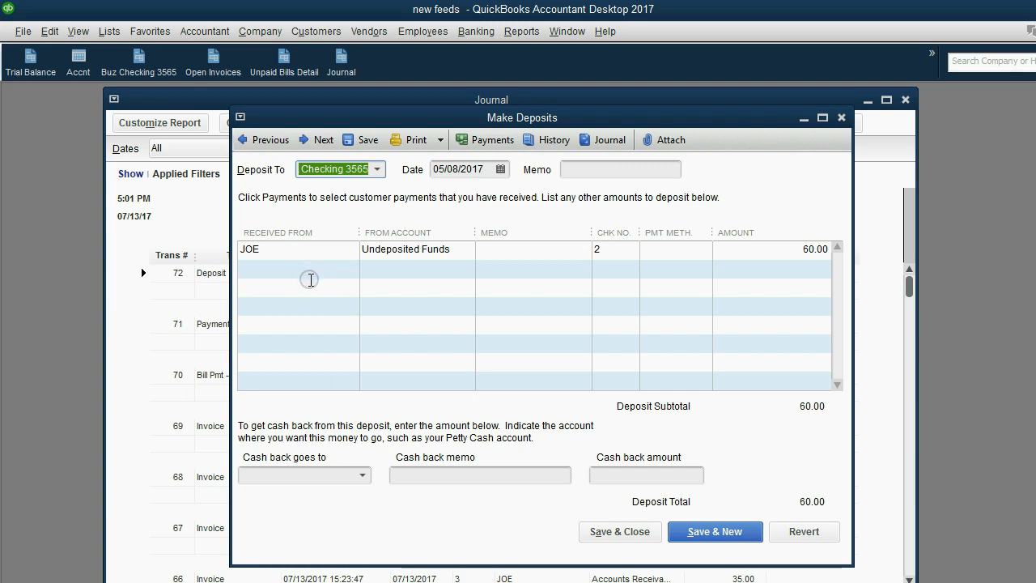
mouse_move(309, 247)
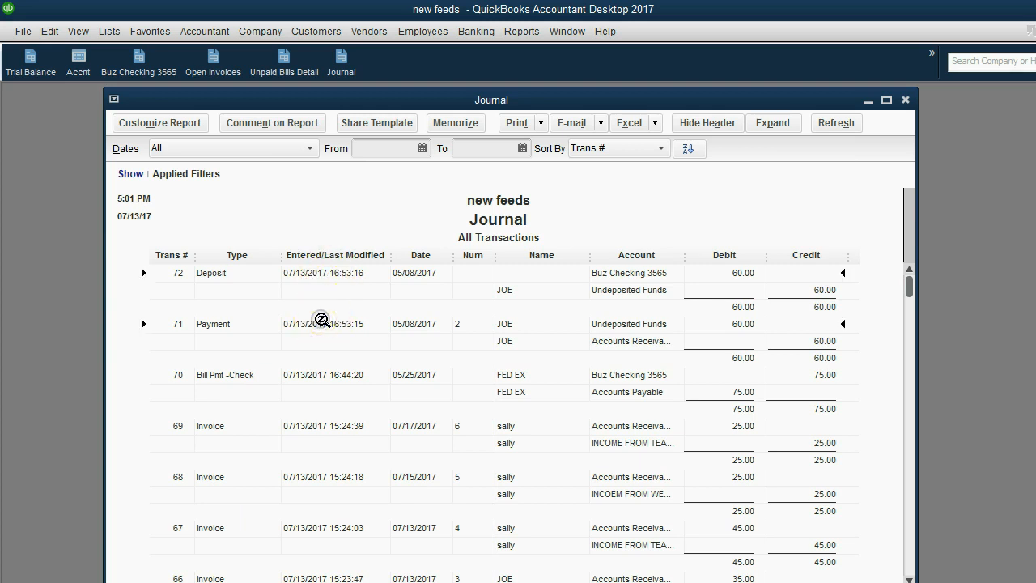
mouse_move(575, 335)
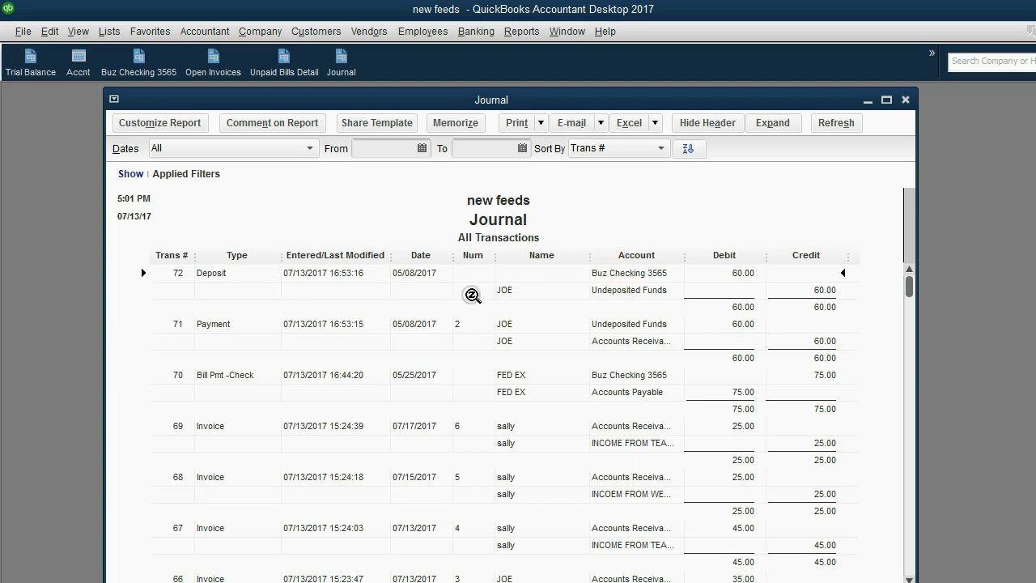
mouse_move(330, 286)
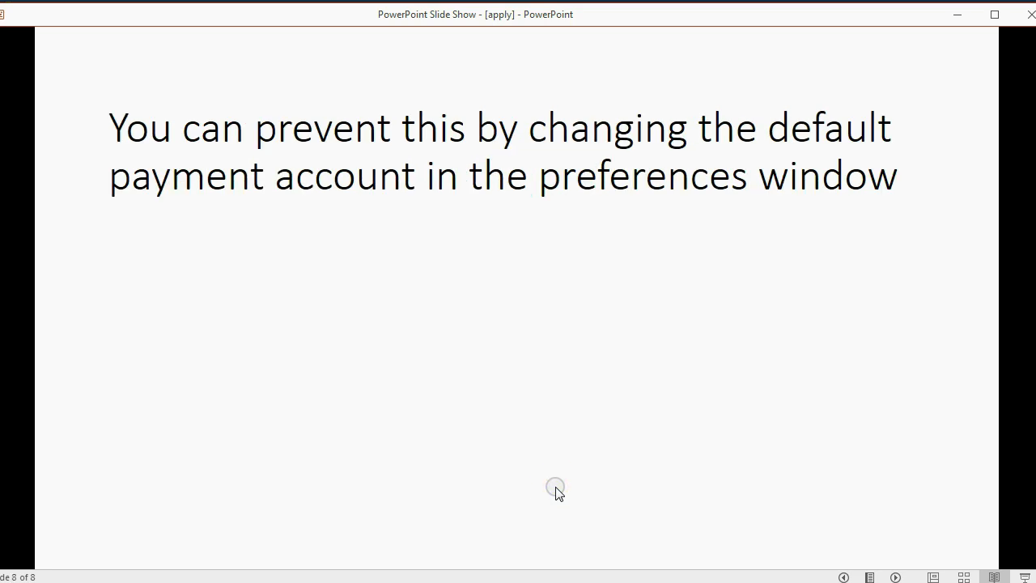
mouse_move(436, 141)
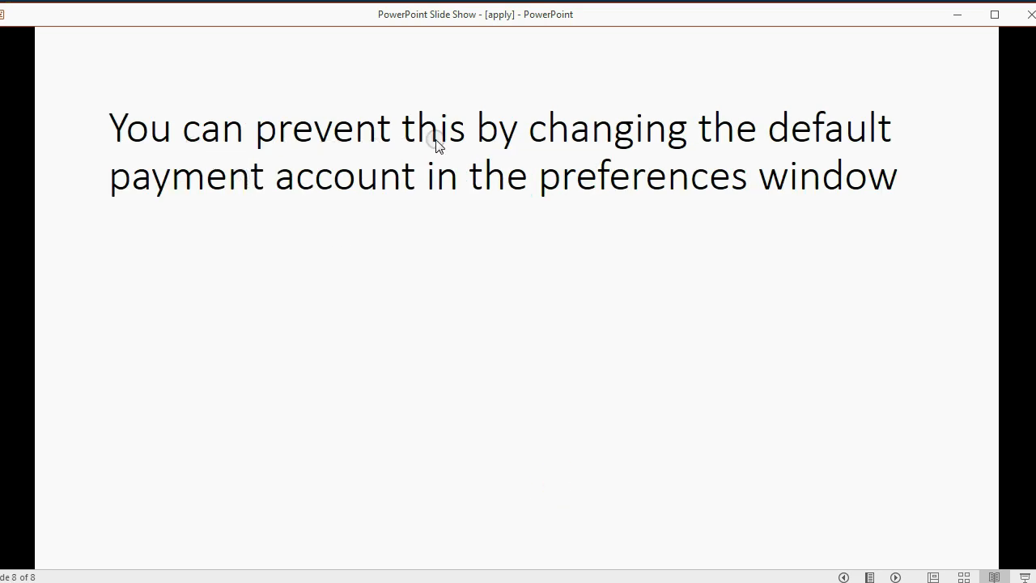
mouse_move(538, 206)
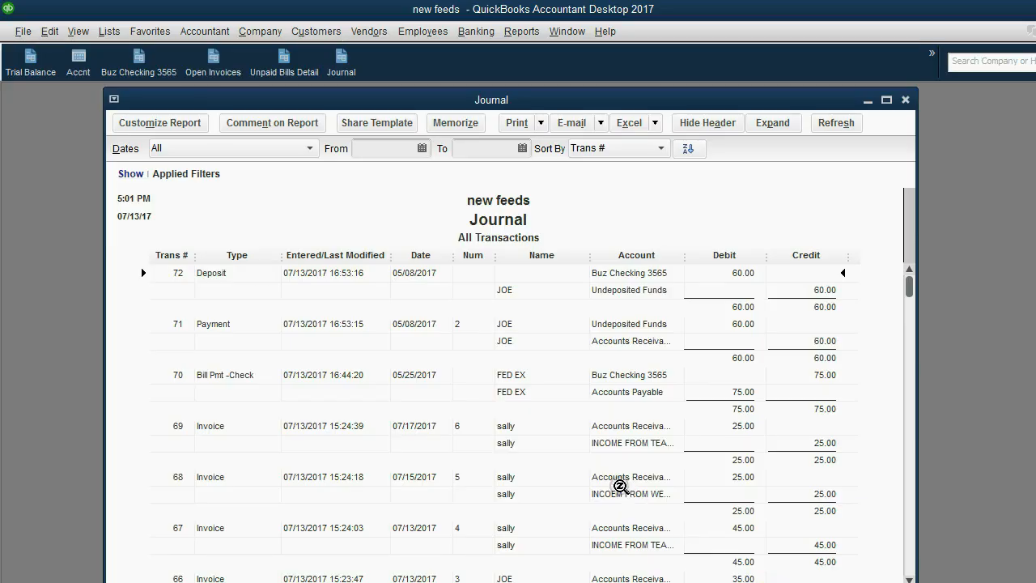
- Close the Journal and show Payments company preferences with Undeposited Funds as default deposit account
left_click(49, 30)
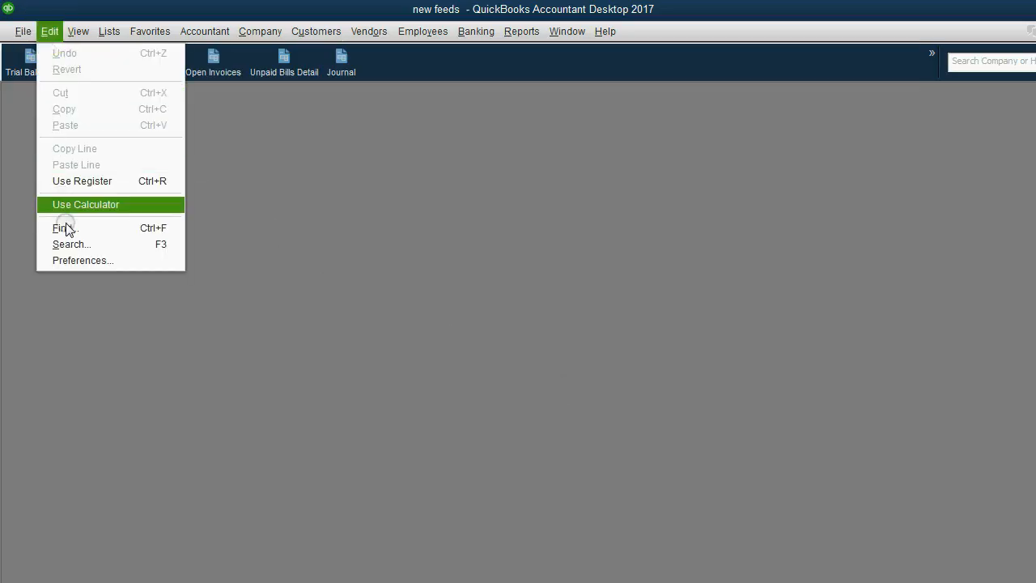
left_click(82, 260)
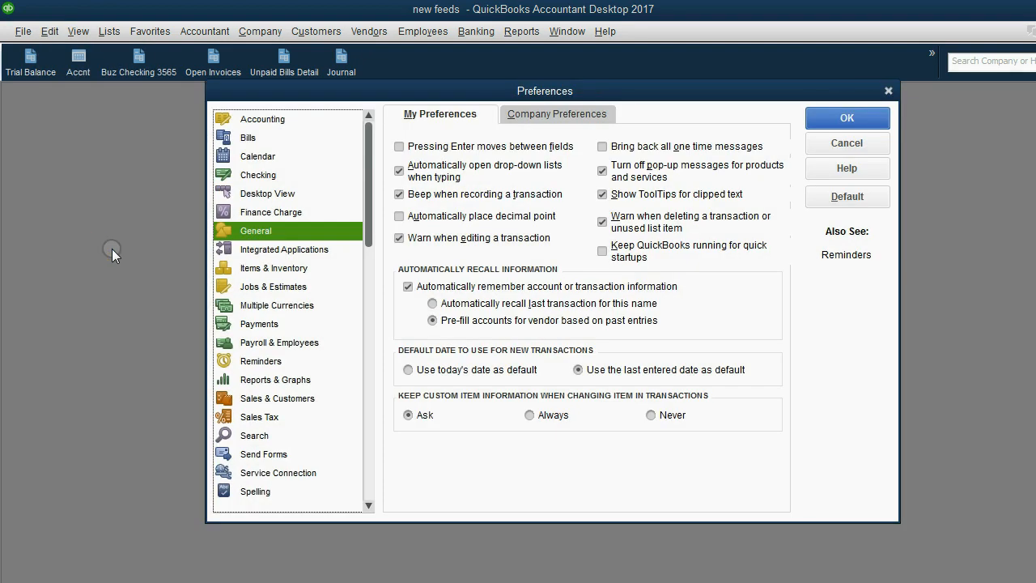
left_click(259, 324)
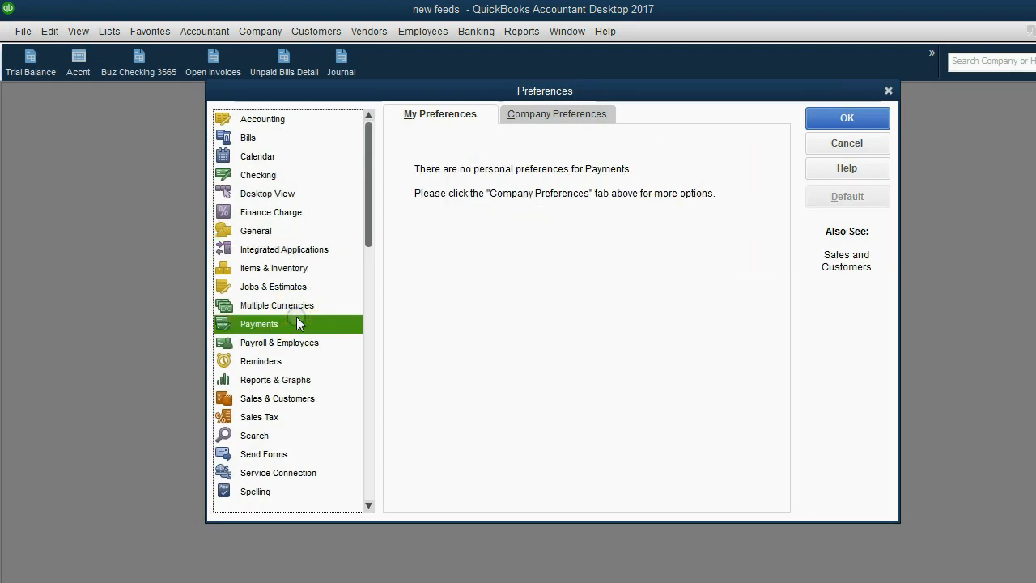
left_click(557, 113)
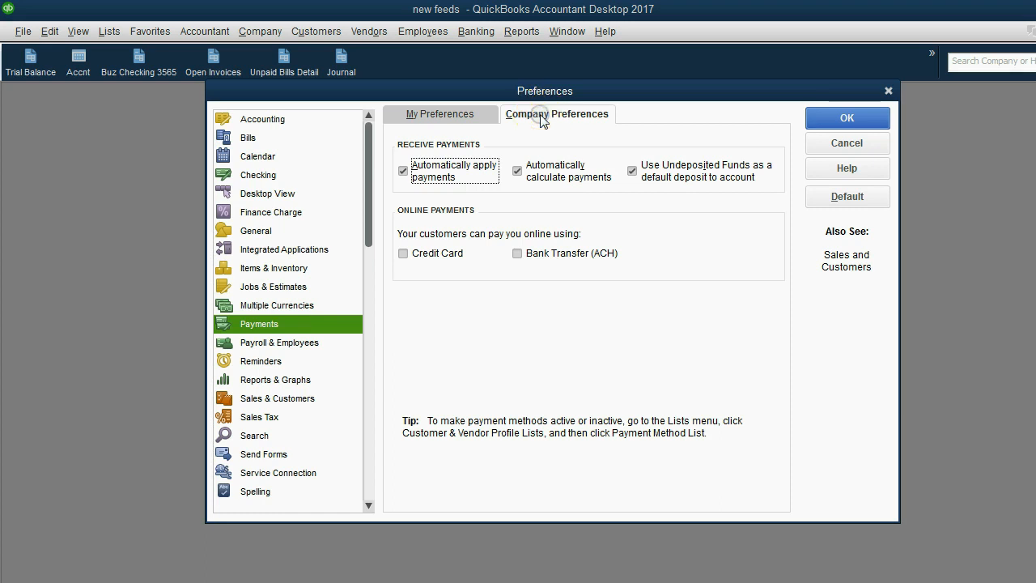